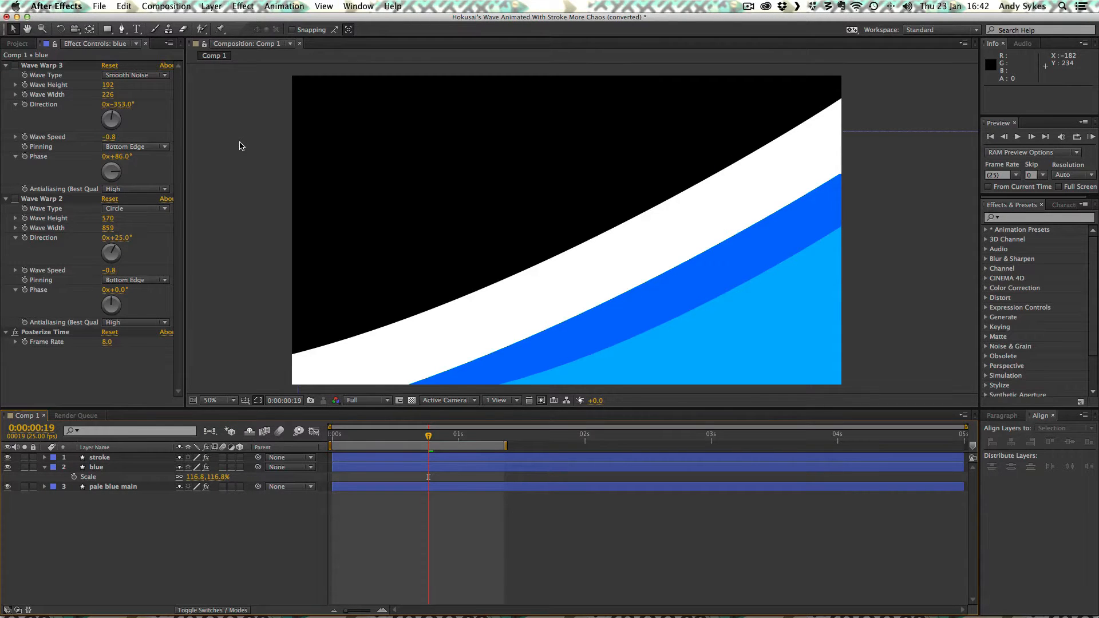
Step: Solo the pale blue main layer and step the playhead back to an earlier frame
{"action": "left_click", "coordinate": [99, 457]}
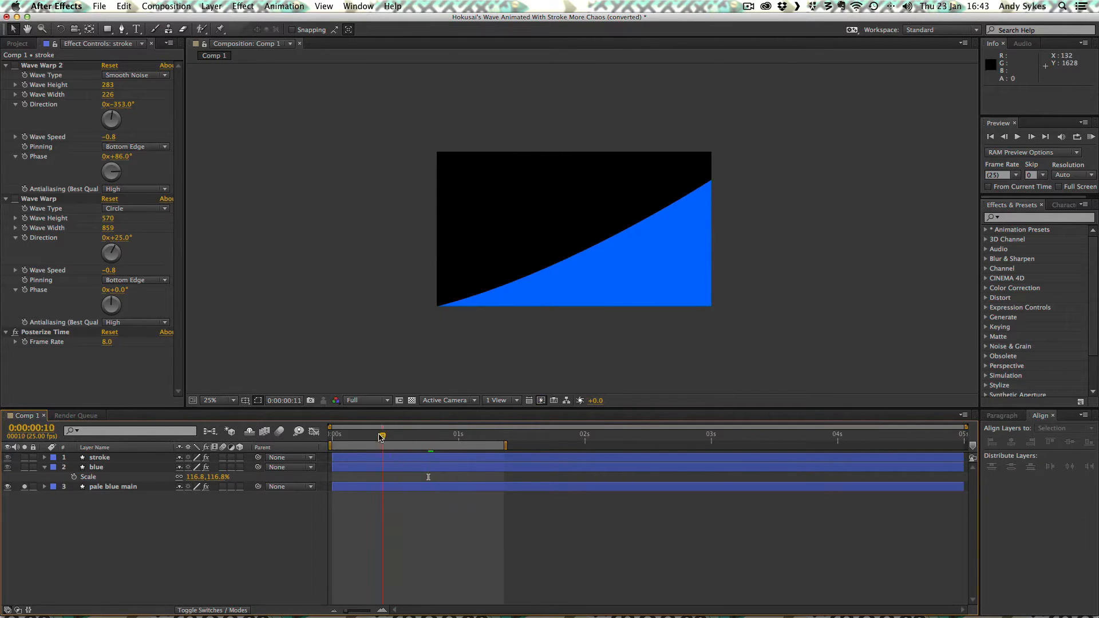
{"action": "left_click_drag", "start_coordinate": [381, 434], "coordinate": [368, 434]}
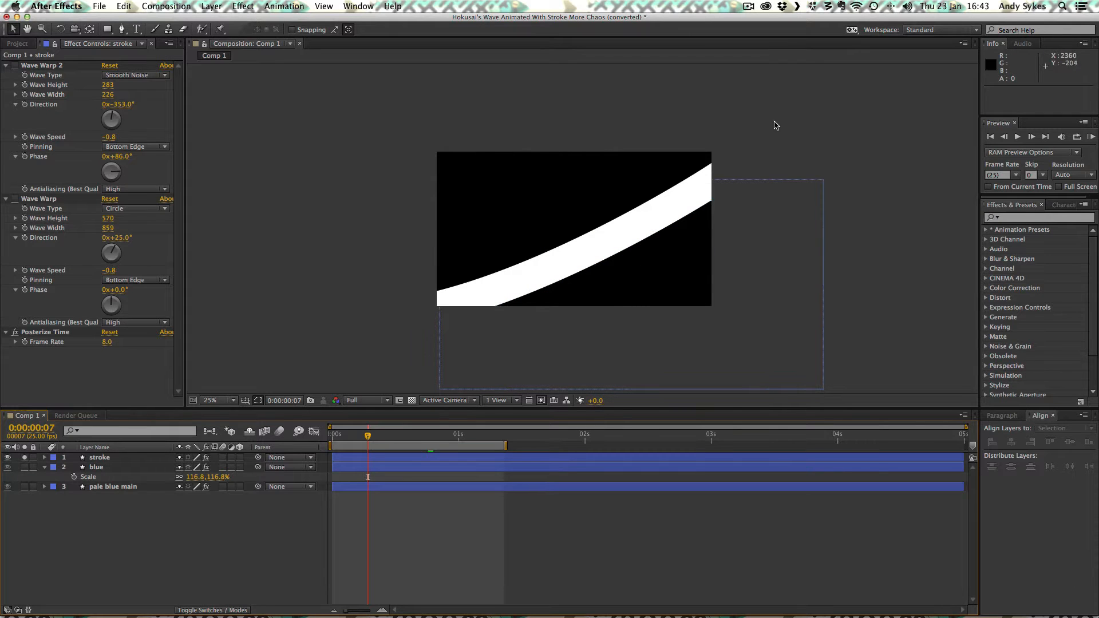
{"action": "mouse_move", "coordinate": [562, 55]}
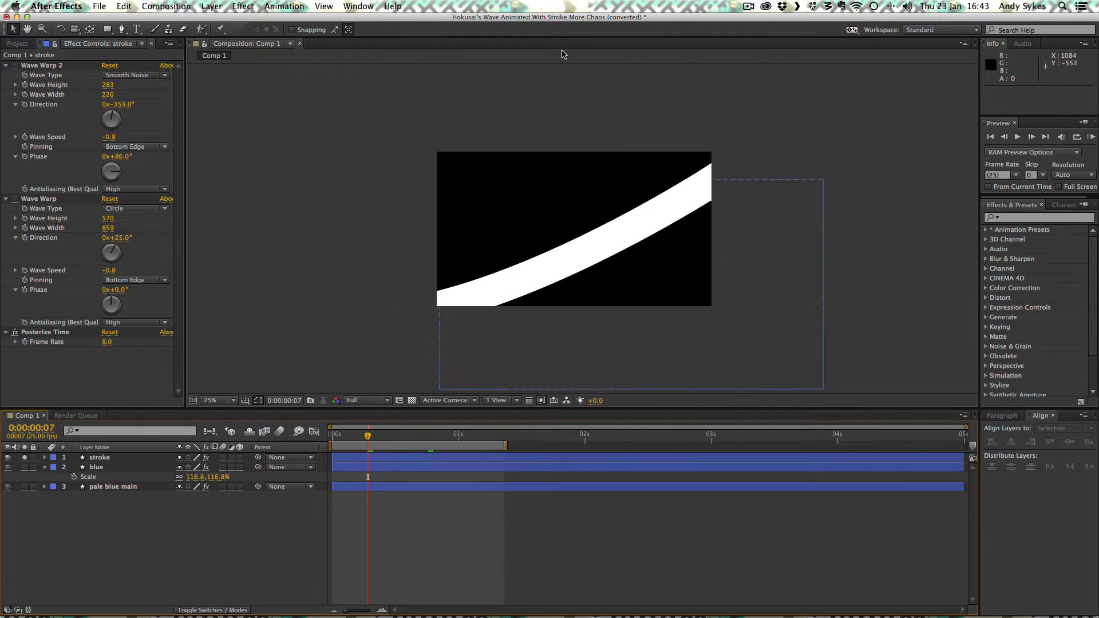
Step: Select the soloed stroke layer so its white band and mask path outline show
{"action": "left_click", "coordinate": [100, 456]}
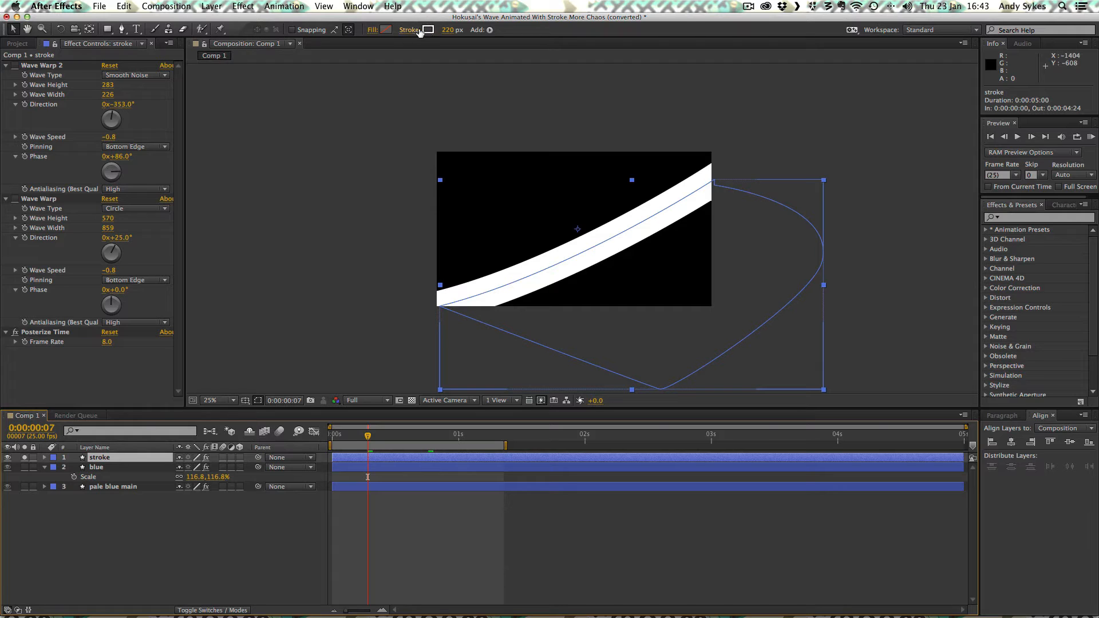
{"action": "mouse_move", "coordinate": [452, 30]}
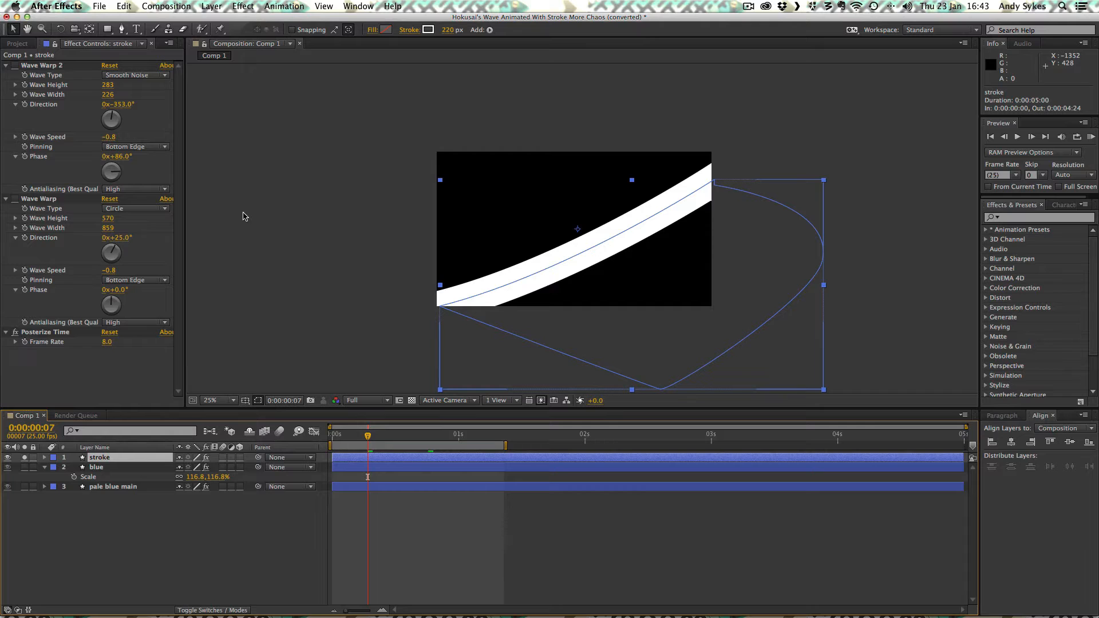
{"action": "mouse_move", "coordinate": [245, 221]}
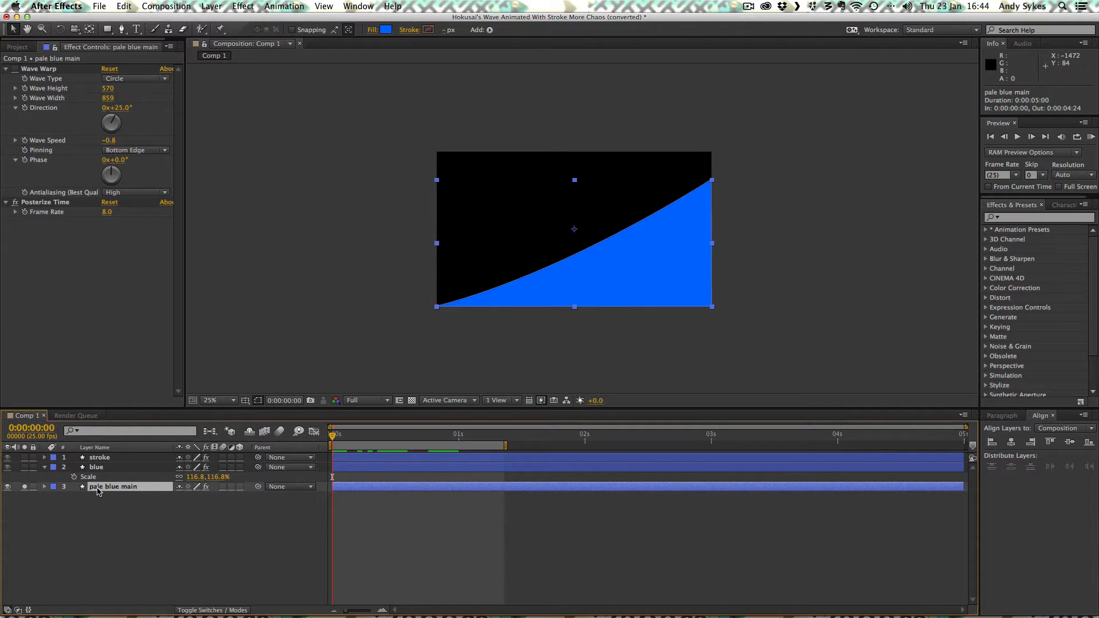
Step: Rename the pale blue main layer to 'dark blue main'
{"action": "double_click", "coordinate": [113, 487]}
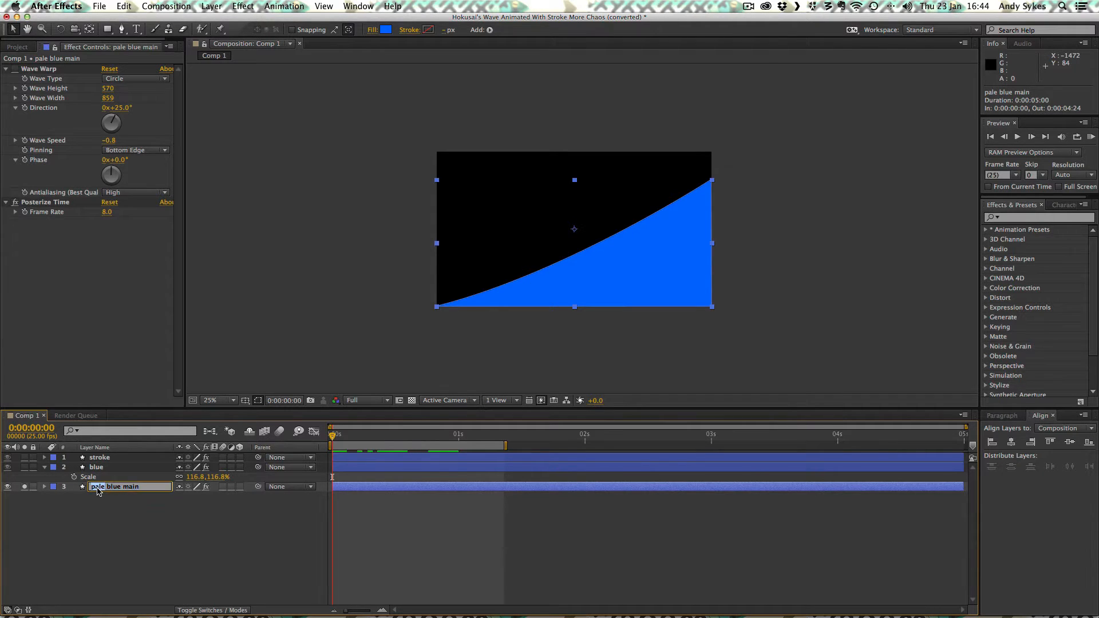
{"action": "type", "text": "dark blue main"}
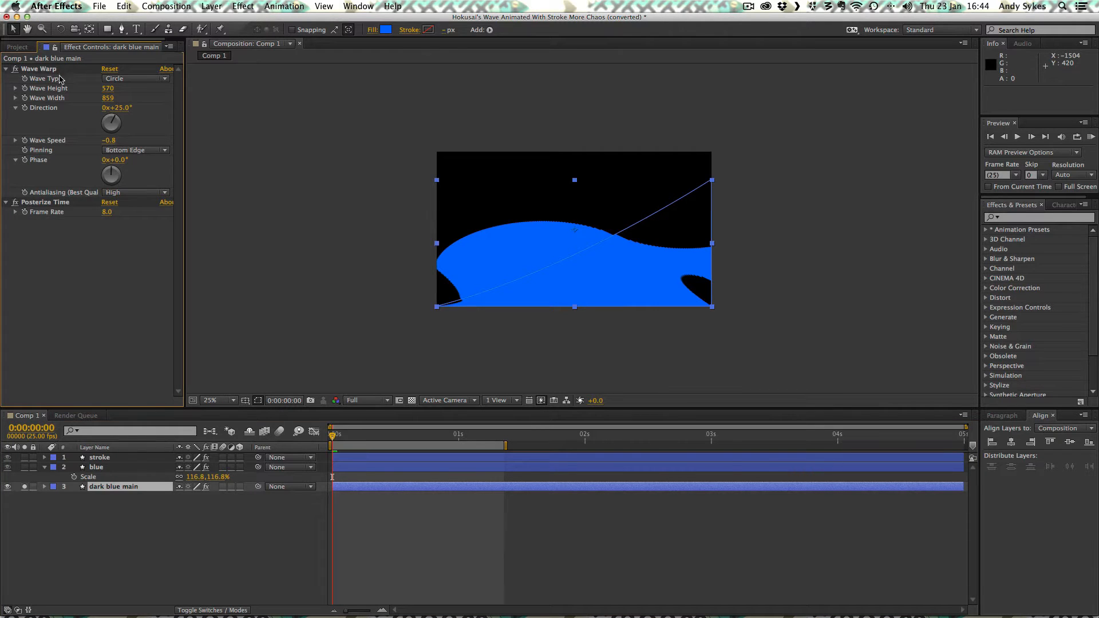
{"action": "mouse_move", "coordinate": [126, 83]}
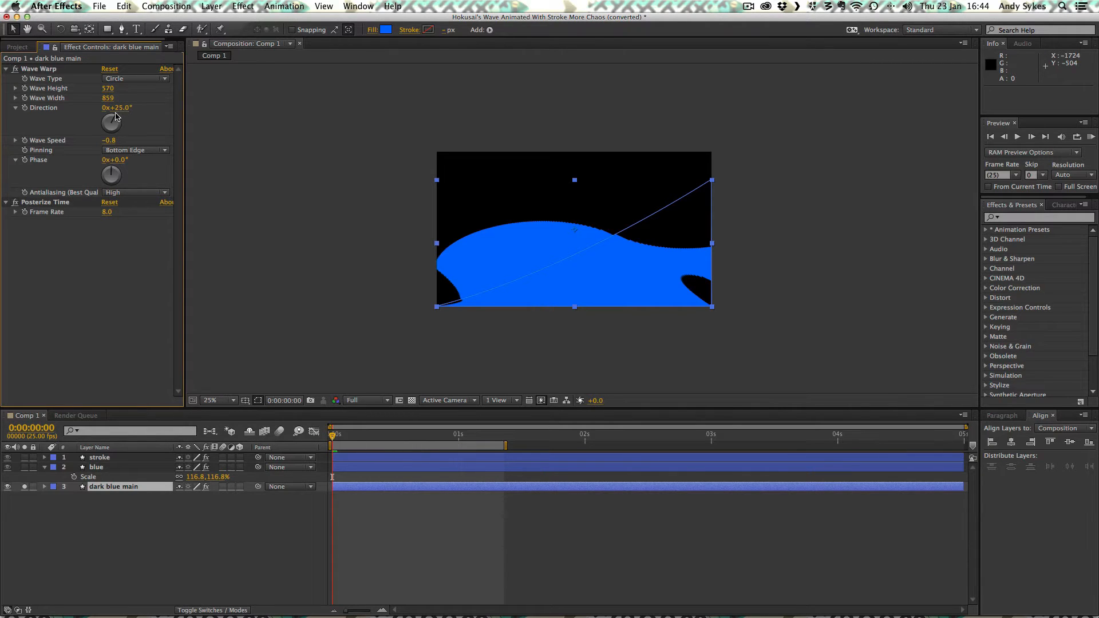
{"action": "left_click_drag", "start_coordinate": [115, 117], "coordinate": [106, 136]}
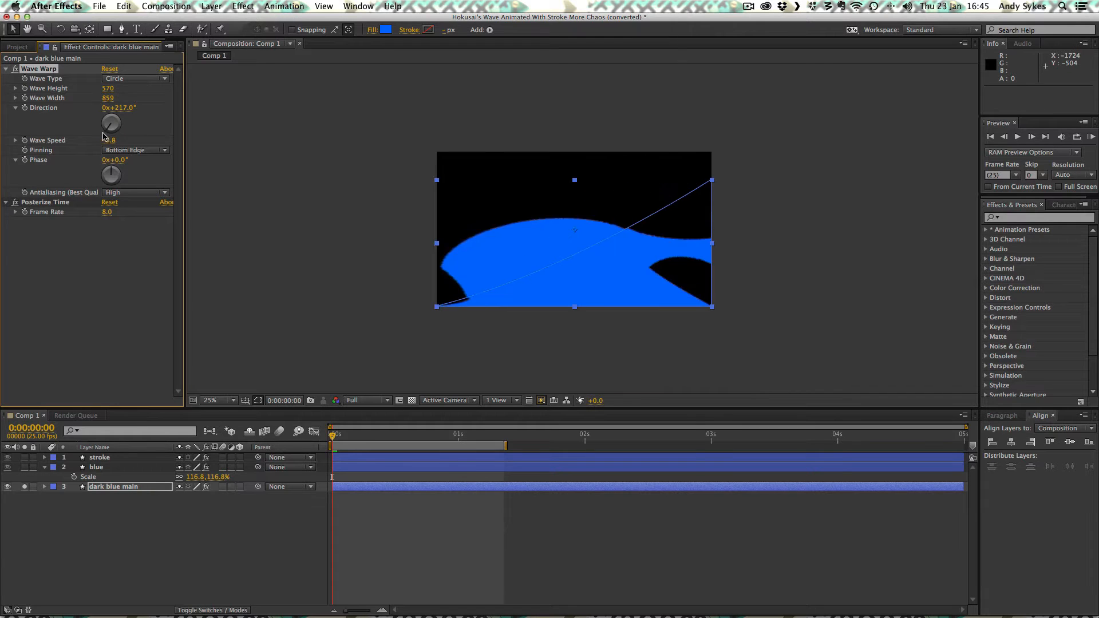
{"action": "left_click_drag", "start_coordinate": [111, 122], "coordinate": [109, 119]}
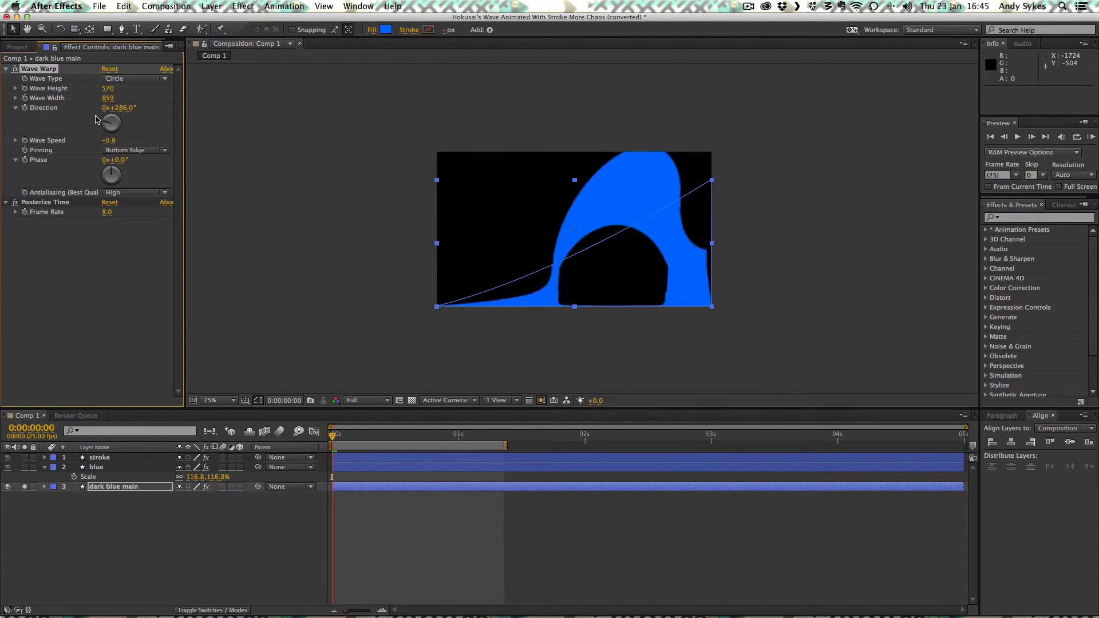
{"action": "left_click_drag", "start_coordinate": [106, 115], "coordinate": [116, 126]}
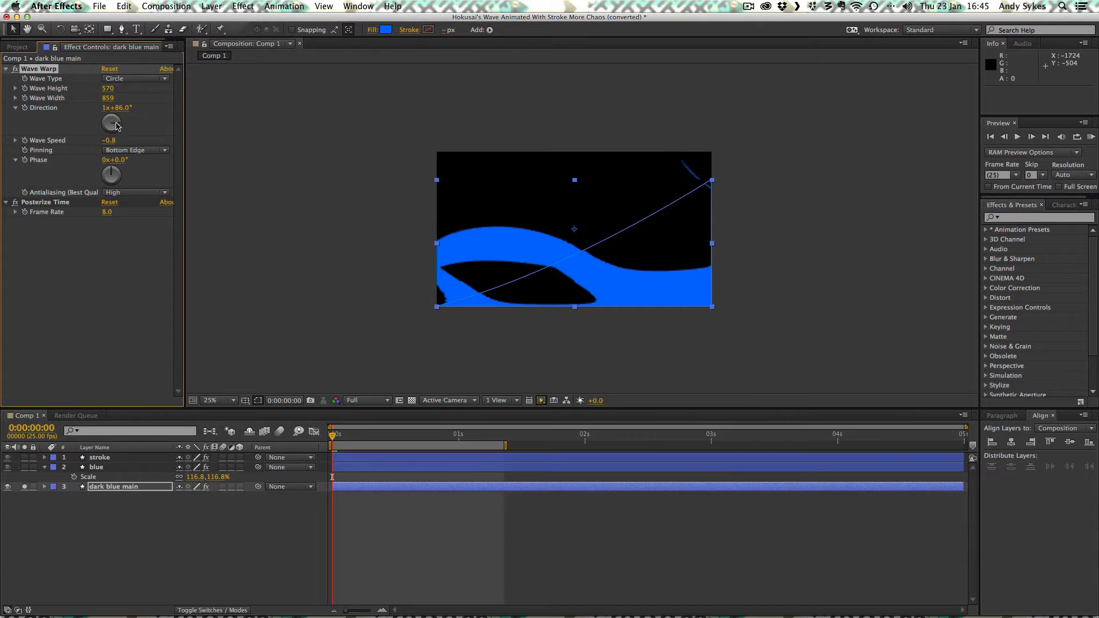
{"action": "left_click_drag", "start_coordinate": [111, 122], "coordinate": [116, 118]}
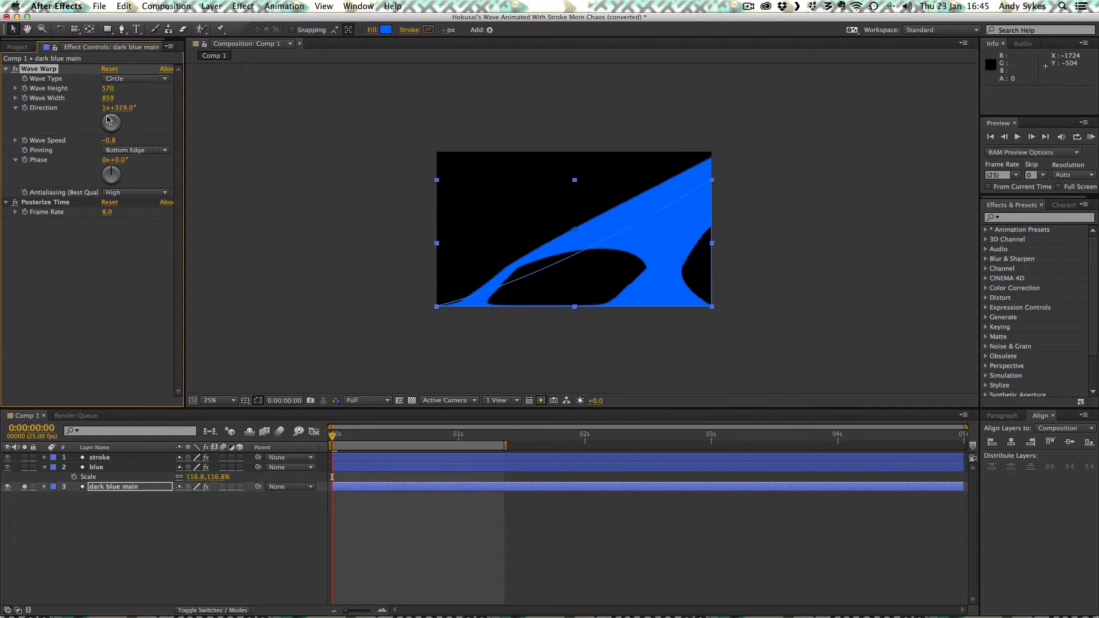
{"action": "left_click_drag", "start_coordinate": [111, 122], "coordinate": [113, 124]}
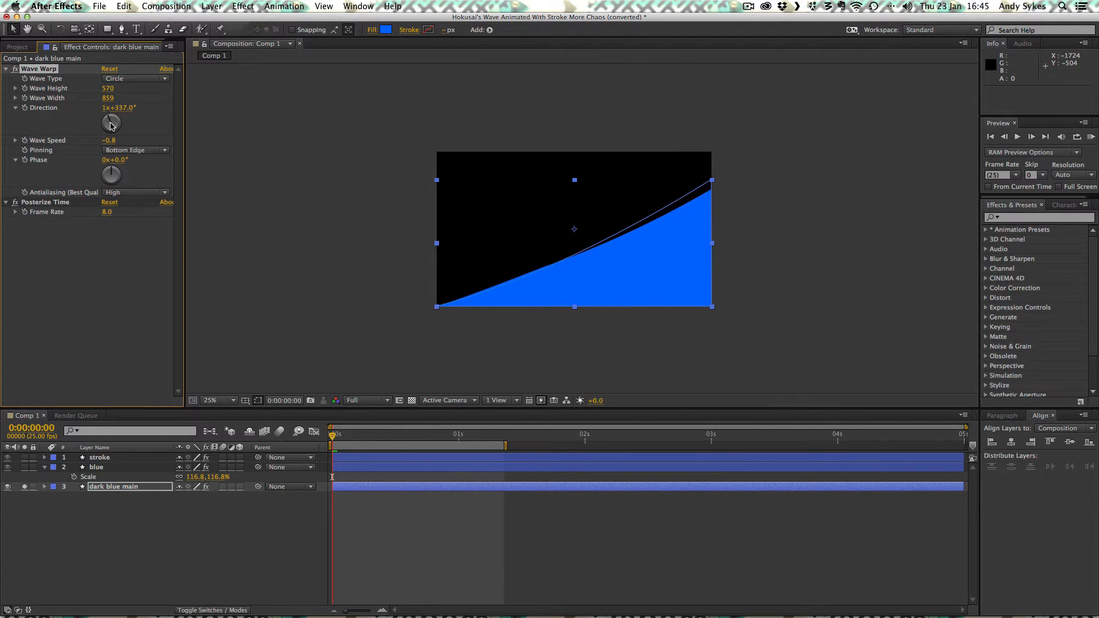
{"action": "left_click_drag", "start_coordinate": [111, 125], "coordinate": [110, 119]}
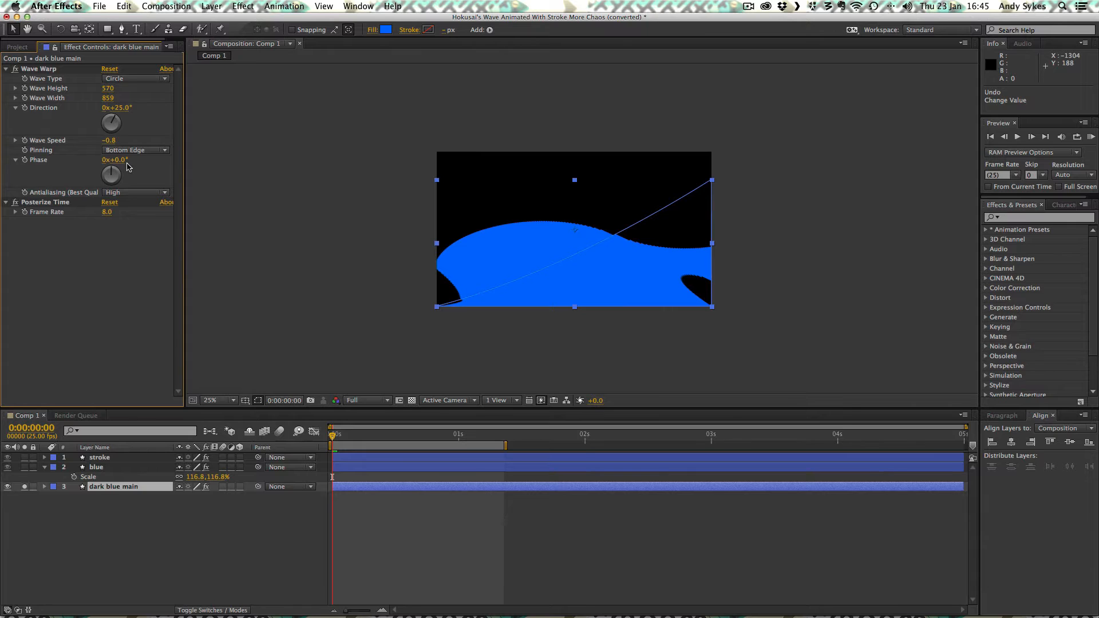
{"action": "mouse_move", "coordinate": [149, 194]}
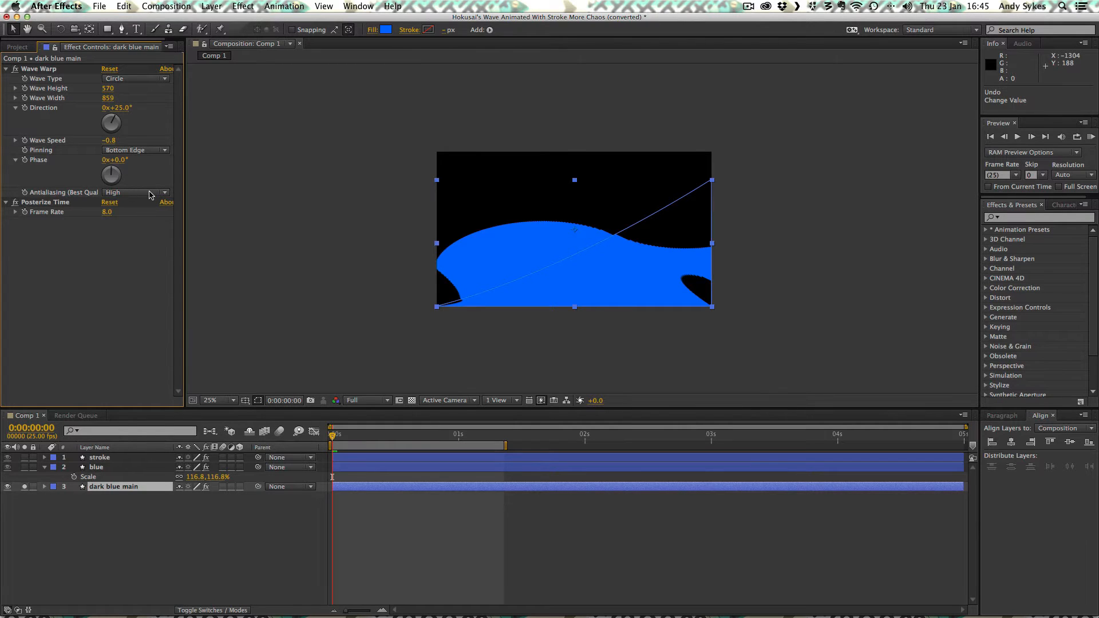
{"action": "mouse_move", "coordinate": [9, 218]}
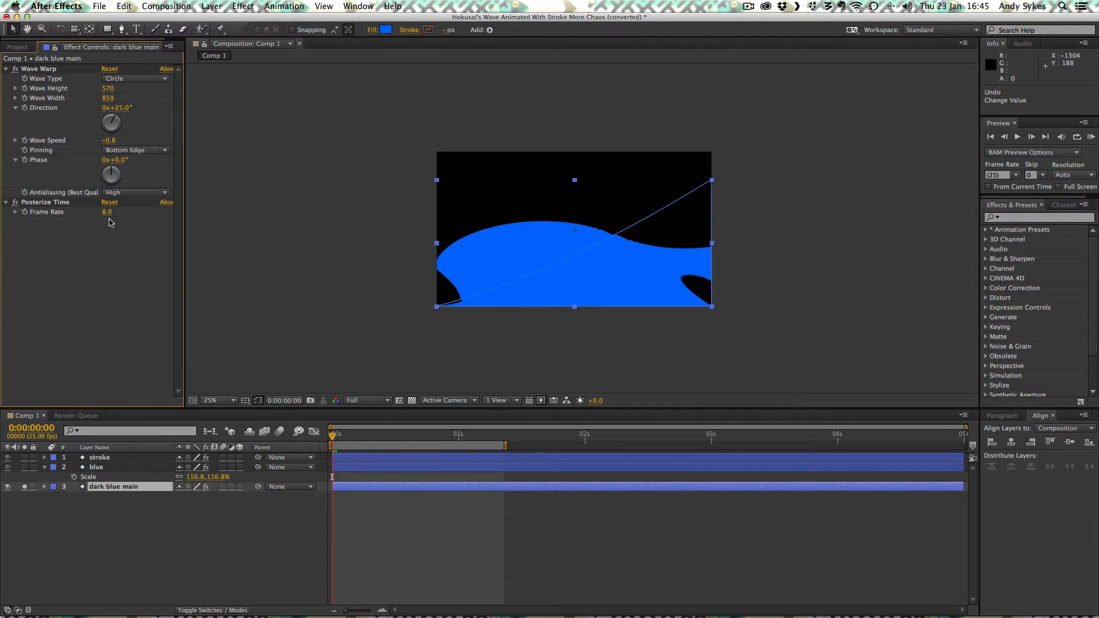
{"action": "mouse_move", "coordinate": [88, 218]}
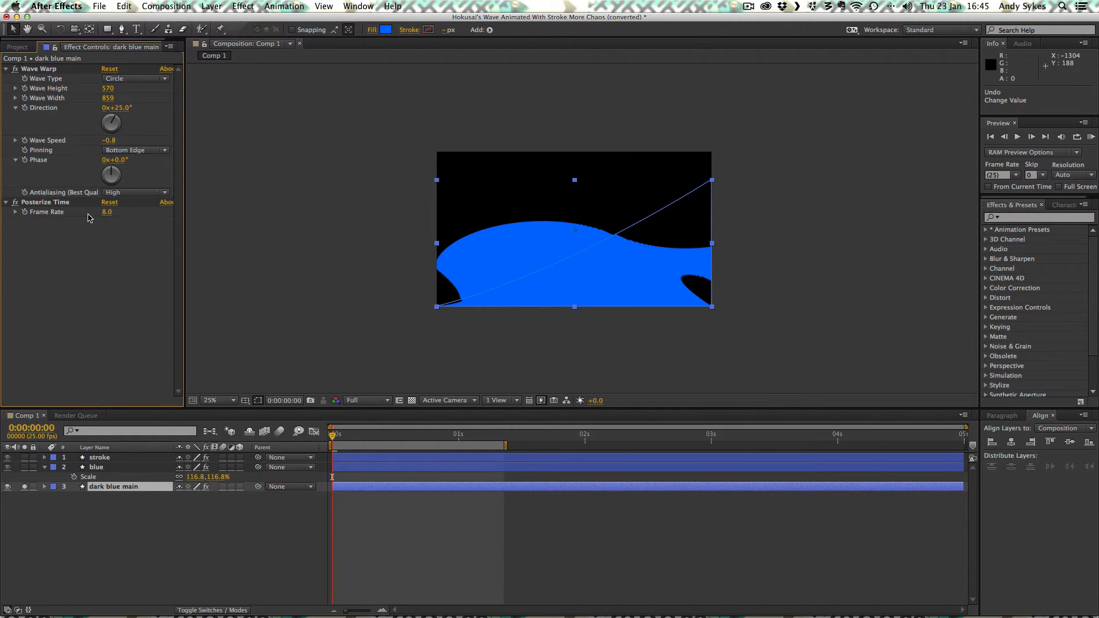
{"action": "mouse_move", "coordinate": [44, 207]}
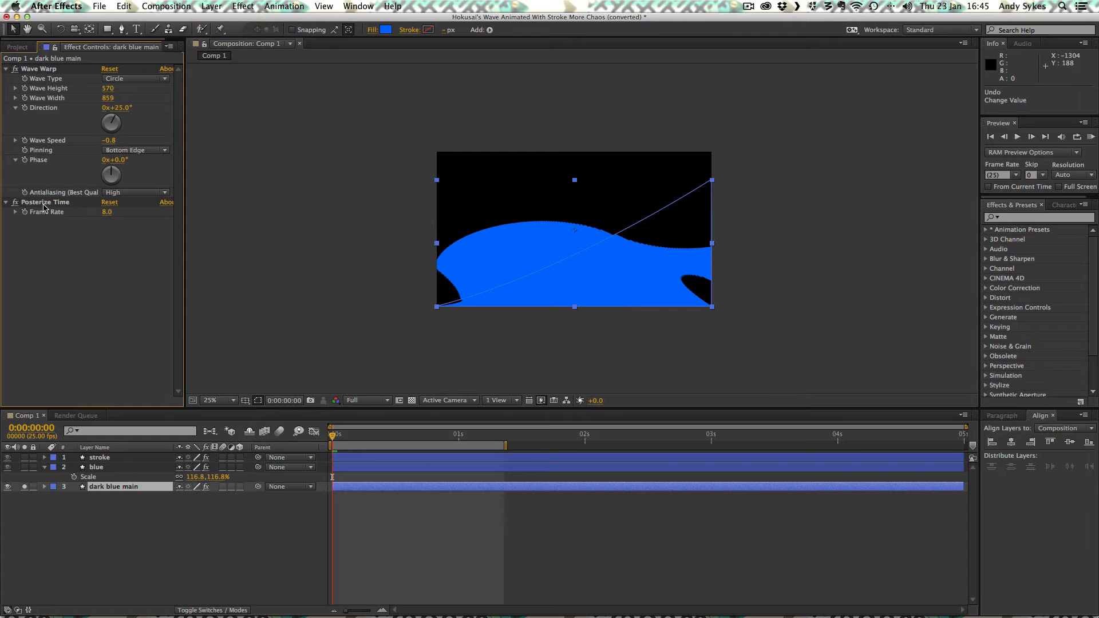
{"action": "mouse_move", "coordinate": [51, 235]}
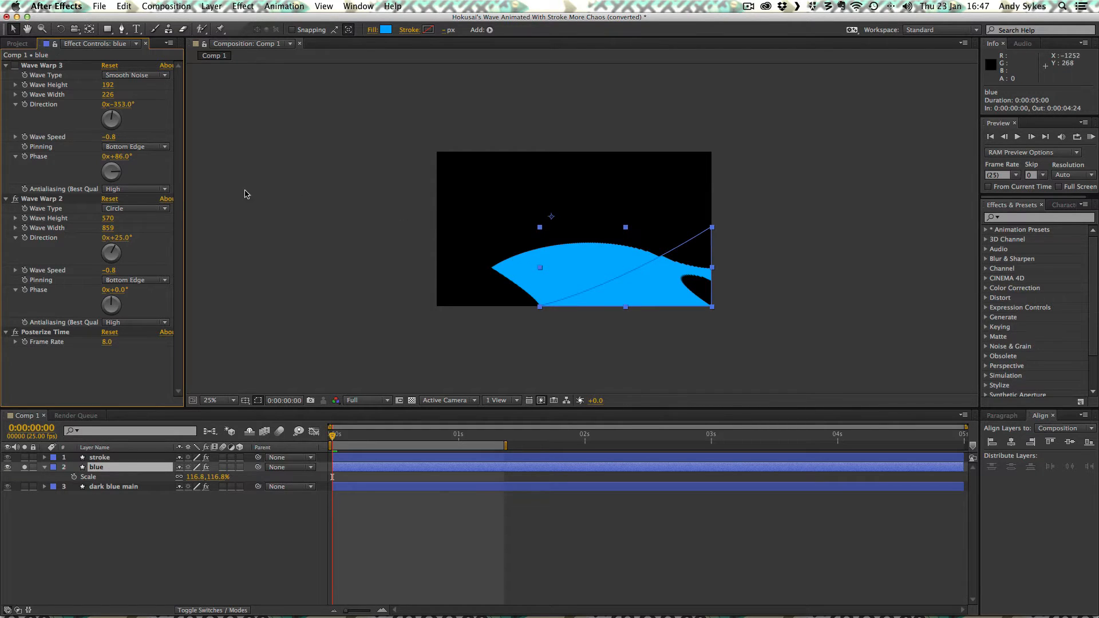
{"action": "mouse_move", "coordinate": [119, 221]}
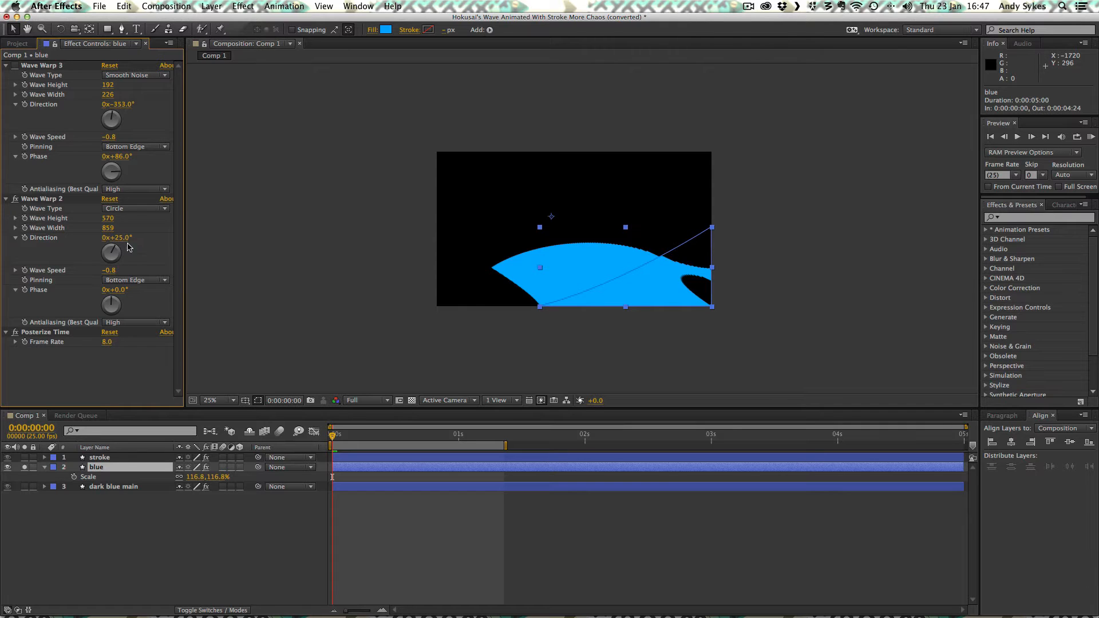
{"action": "mouse_move", "coordinate": [126, 274]}
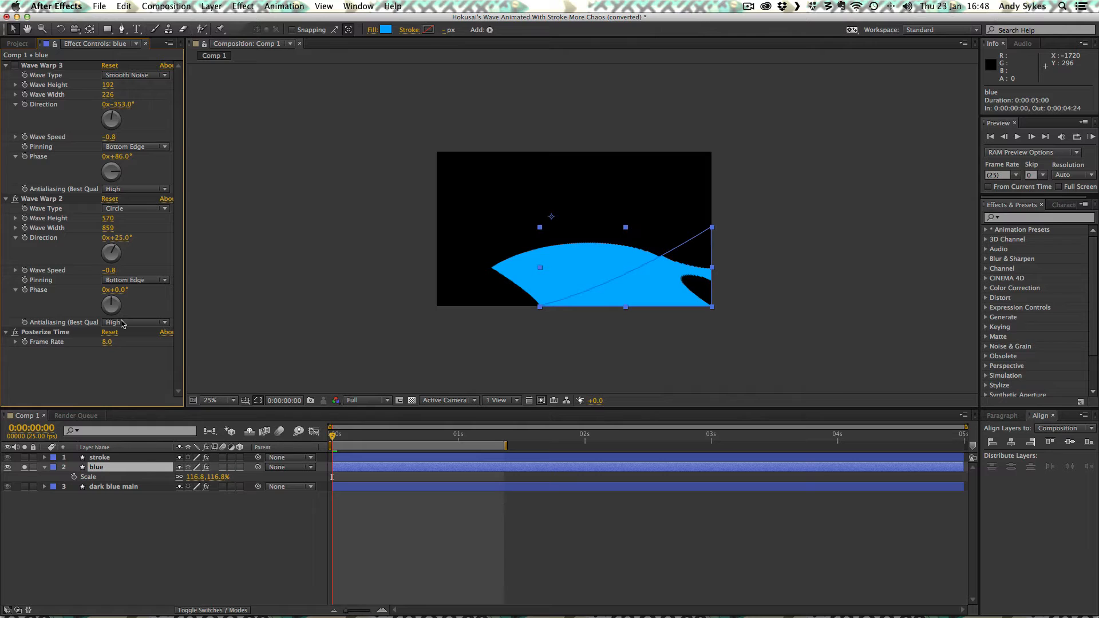
{"action": "mouse_move", "coordinate": [133, 350]}
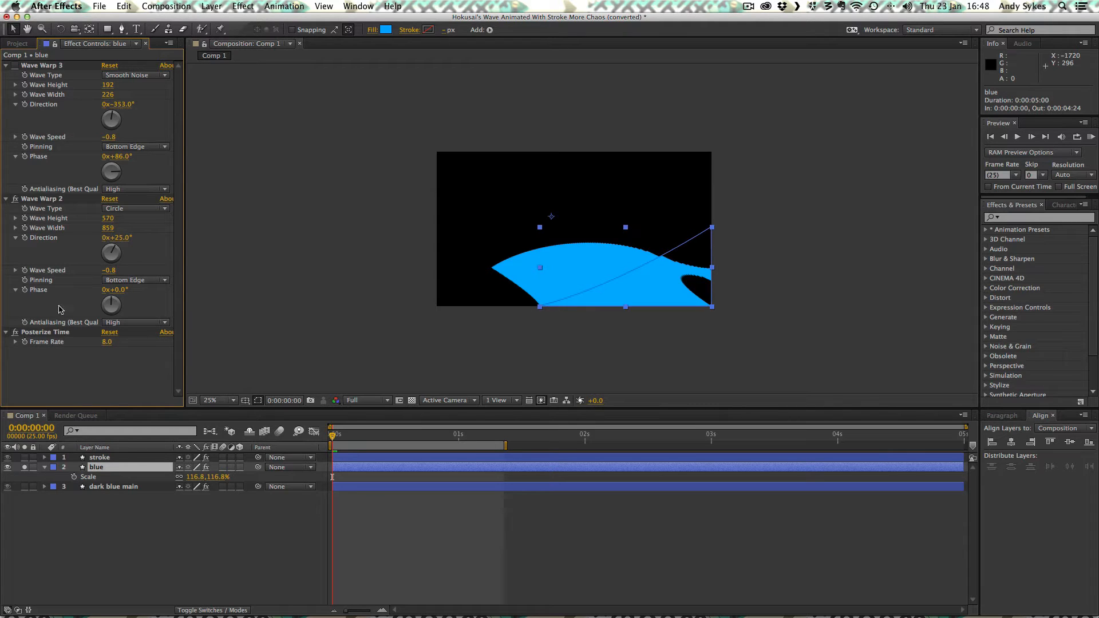
{"action": "mouse_move", "coordinate": [55, 172]}
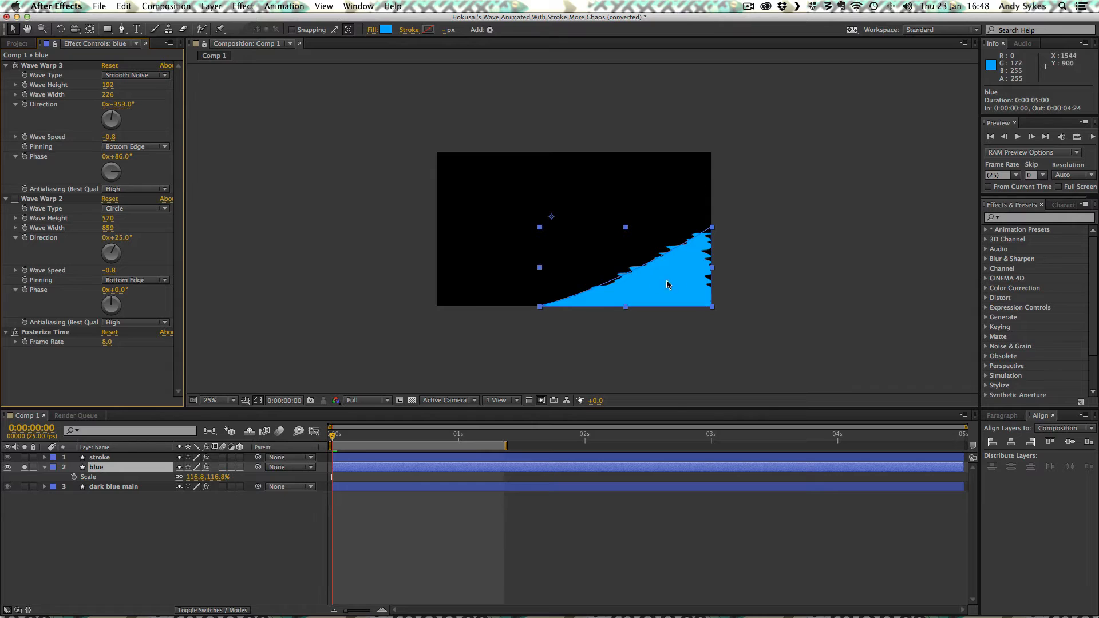
{"action": "mouse_move", "coordinate": [761, 287]}
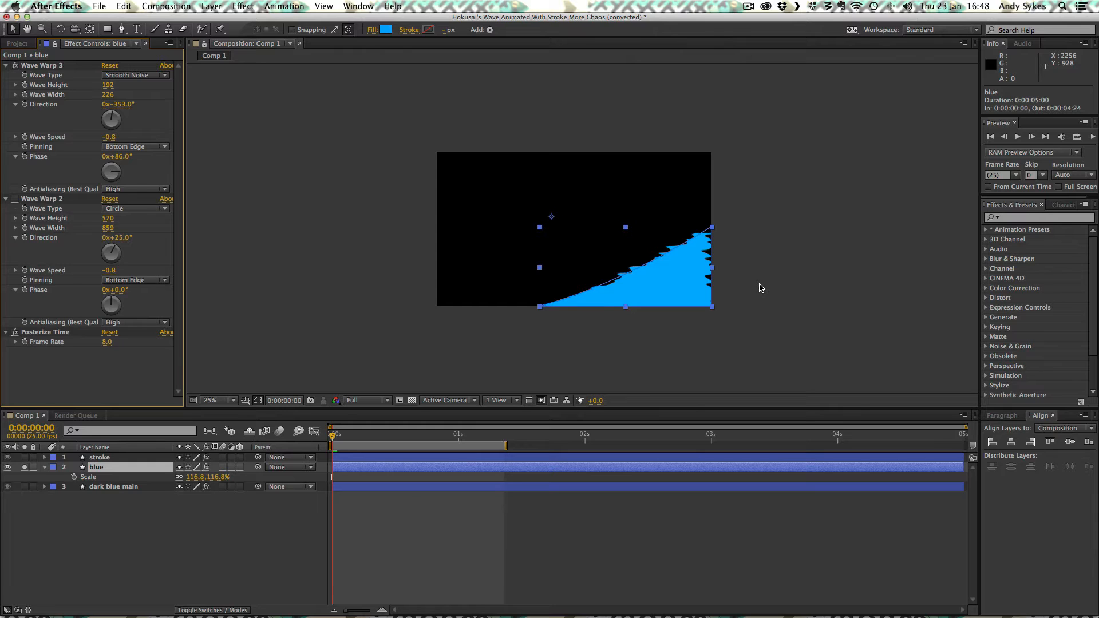
{"action": "mouse_move", "coordinate": [344, 424]}
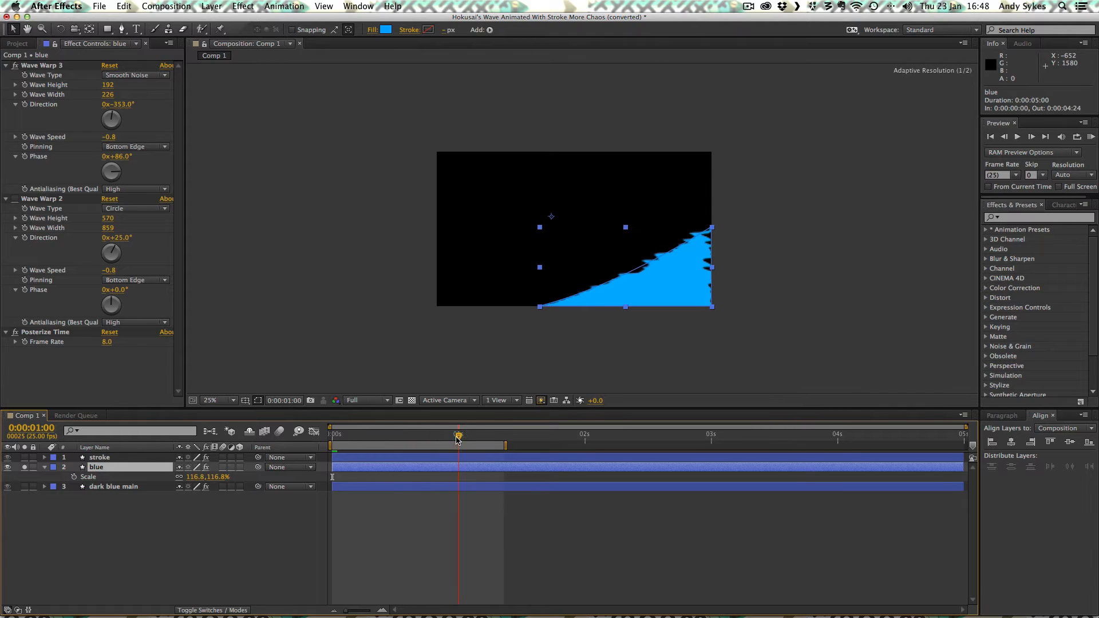
{"action": "mouse_move", "coordinate": [710, 234]}
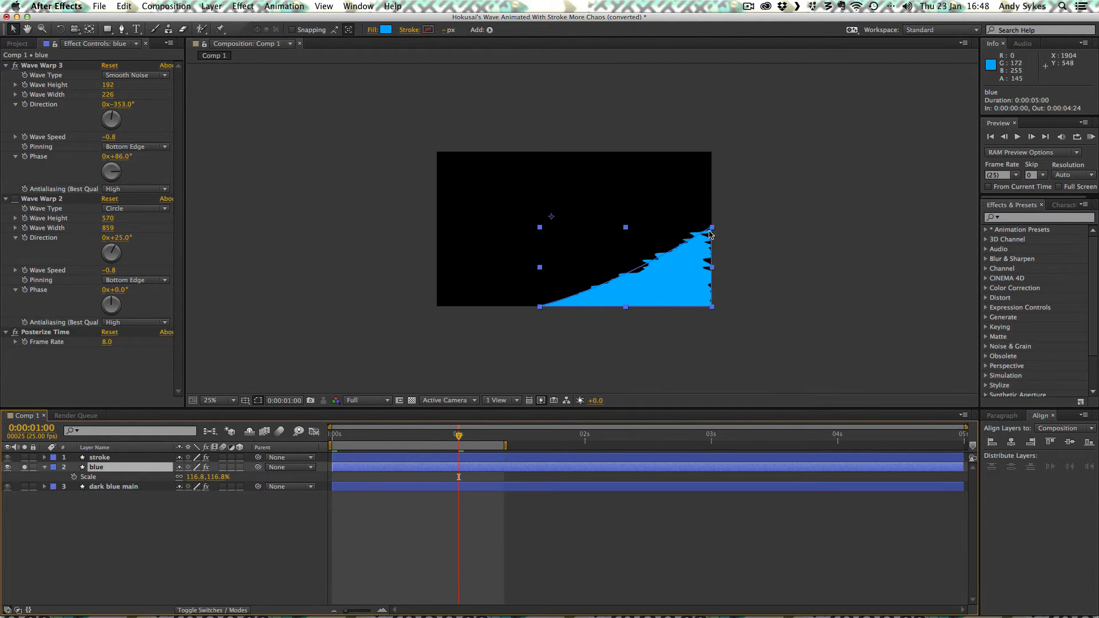
{"action": "mouse_move", "coordinate": [662, 259]}
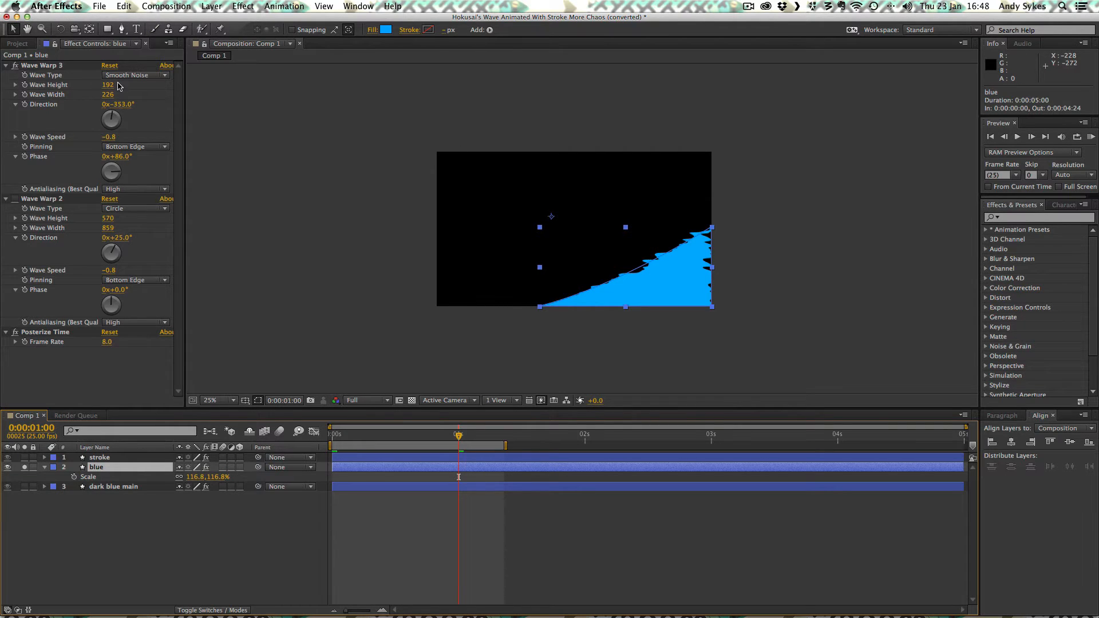
{"action": "mouse_move", "coordinate": [128, 97]}
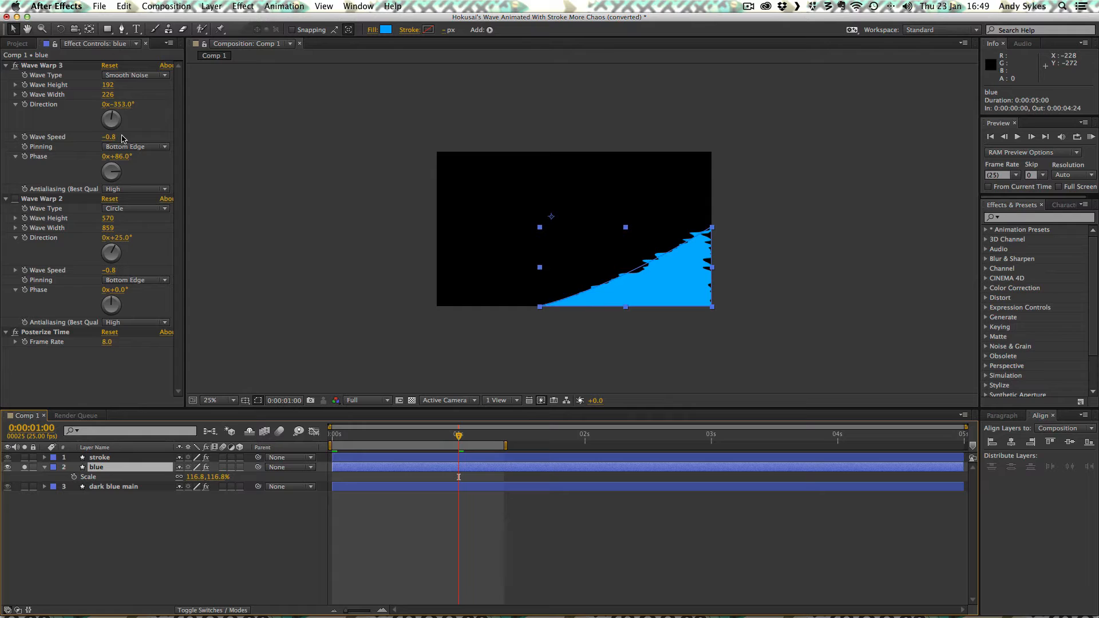
{"action": "mouse_move", "coordinate": [135, 163]}
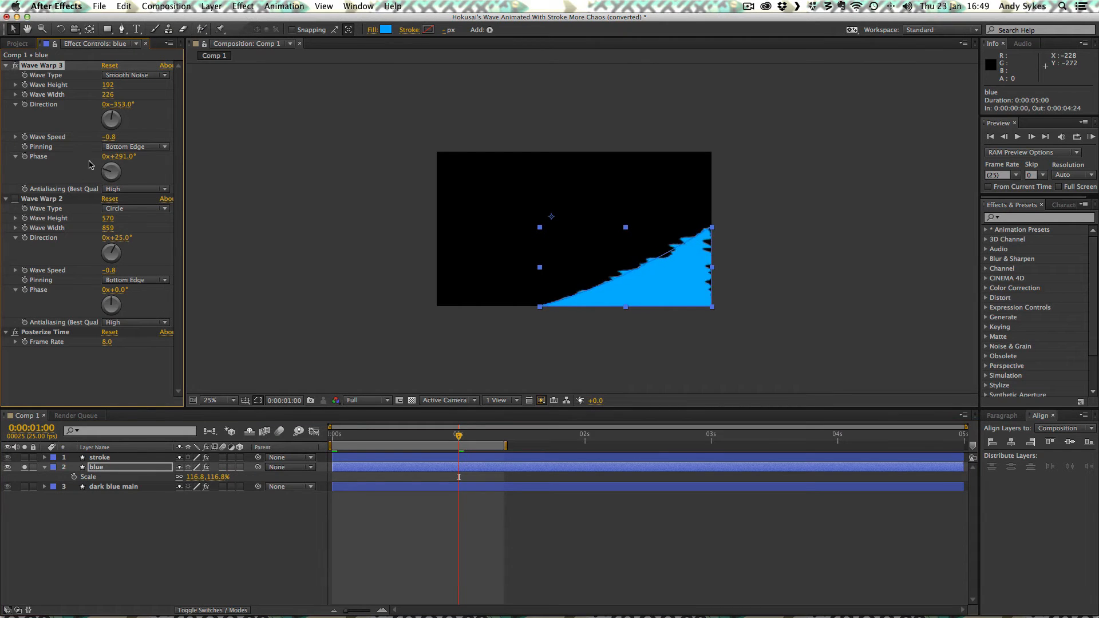
Step: Rotate the blue layer's Wave Warp 3 Phase dial toward 1x+80° at the 1s frame
{"action": "left_click_drag", "start_coordinate": [110, 172], "coordinate": [123, 169]}
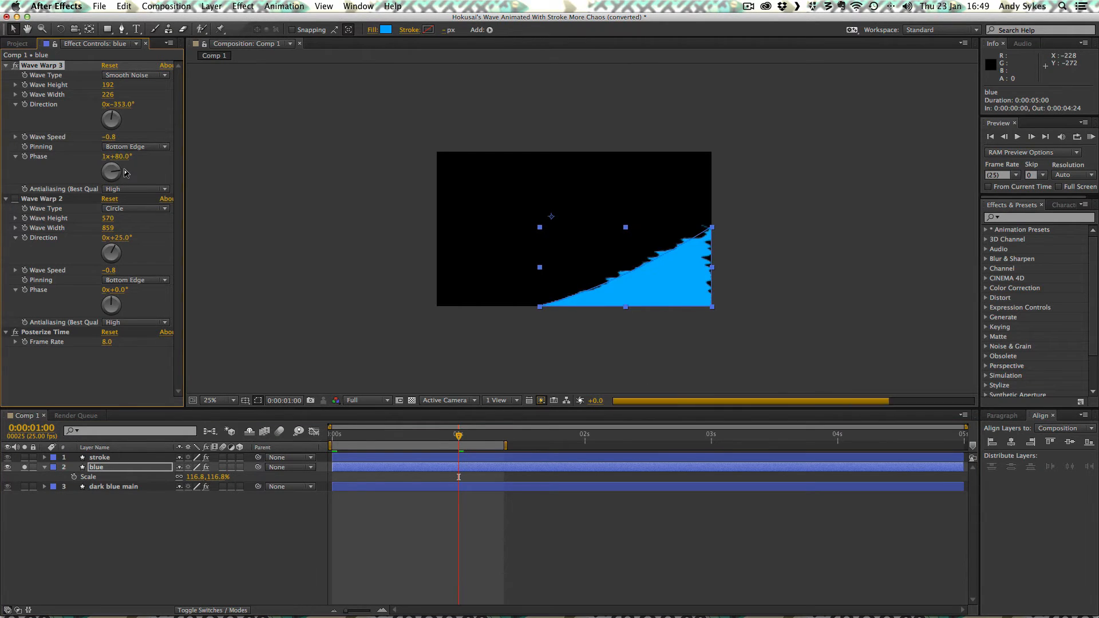
{"action": "left_click_drag", "start_coordinate": [112, 170], "coordinate": [112, 168]}
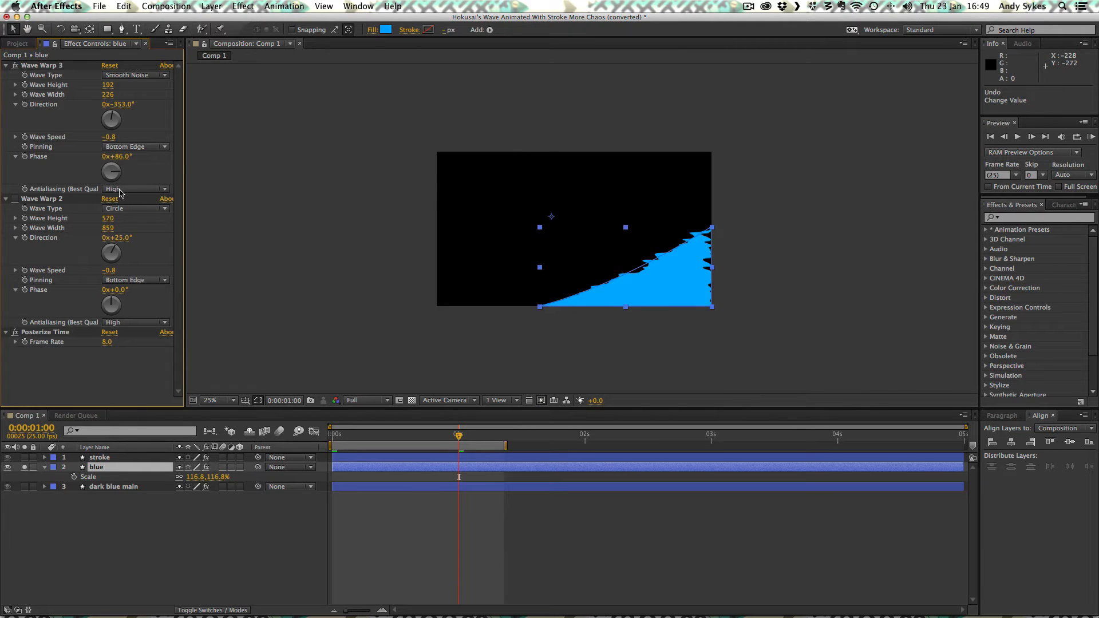
{"action": "mouse_move", "coordinate": [24, 218]}
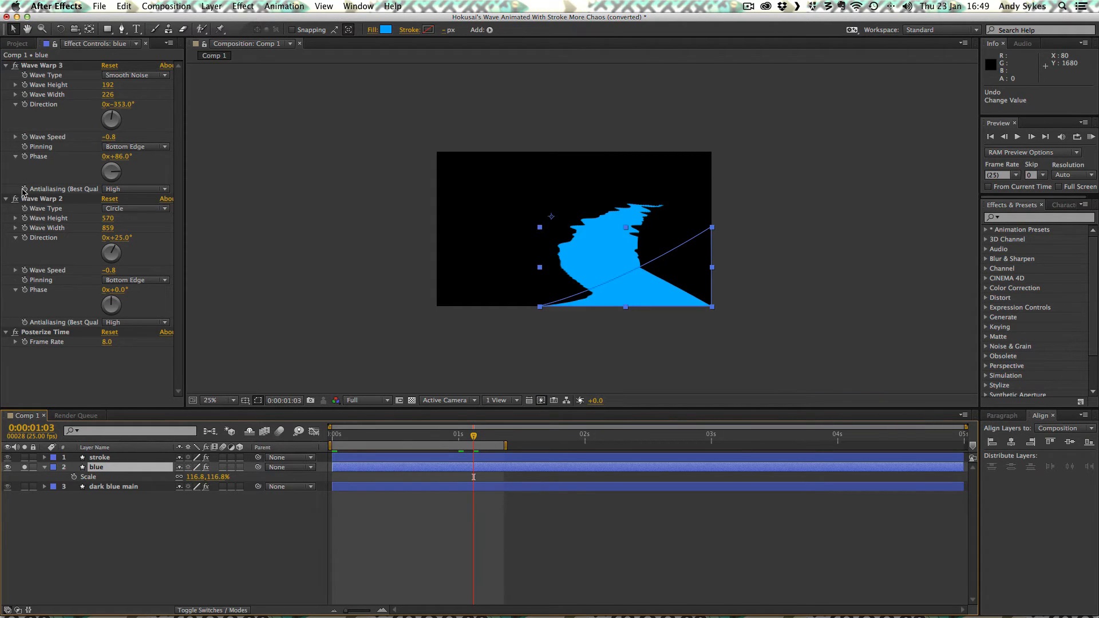
{"action": "mouse_move", "coordinate": [75, 207]}
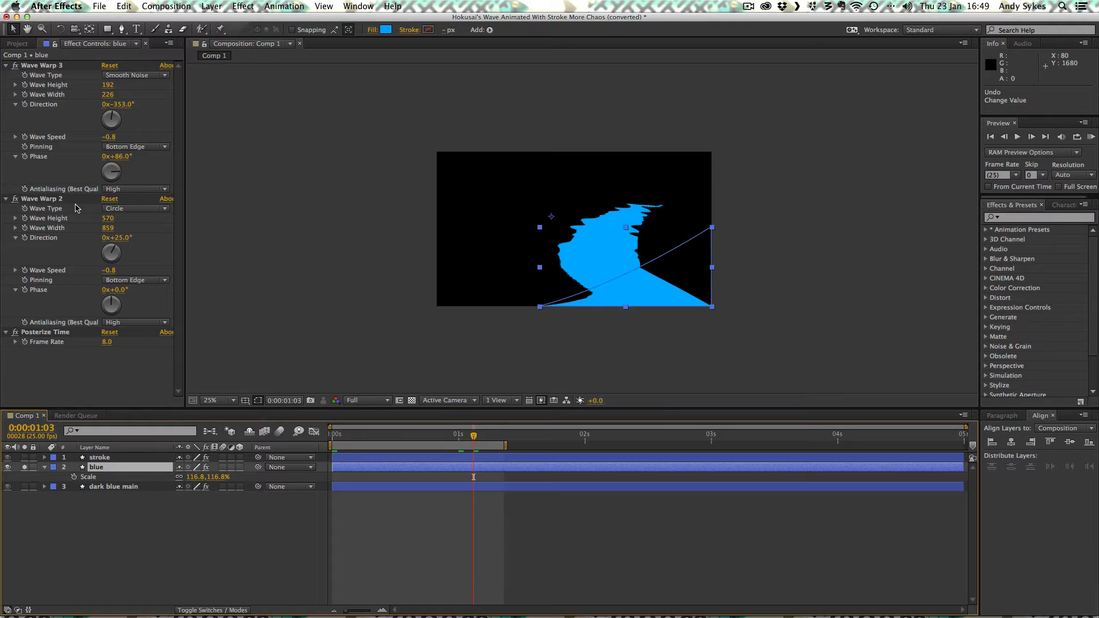
{"action": "mouse_move", "coordinate": [107, 208]}
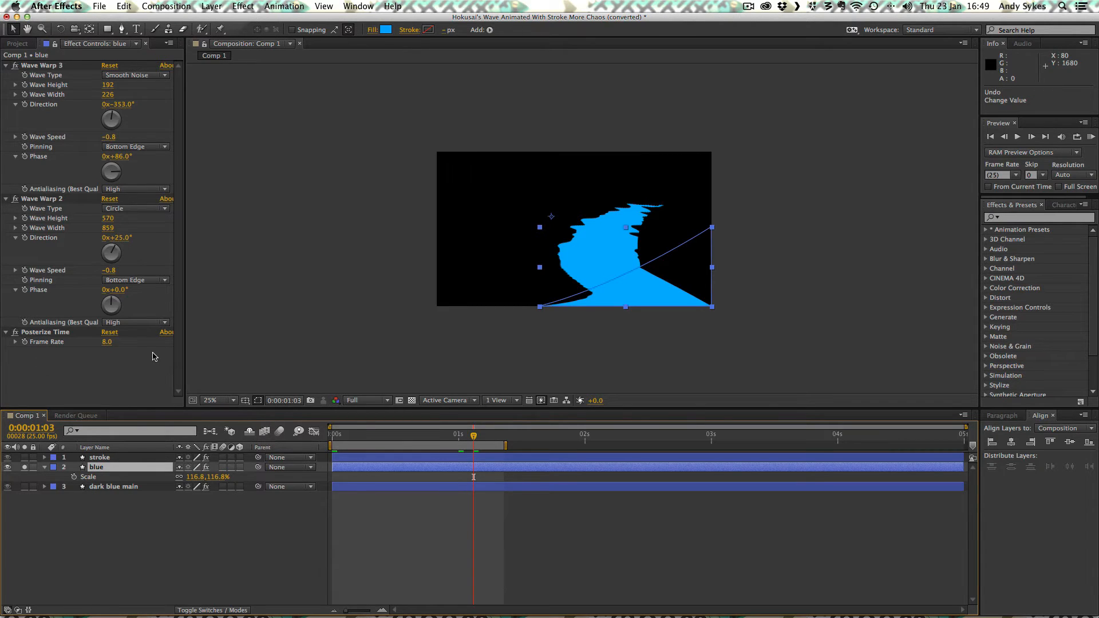
{"action": "mouse_move", "coordinate": [170, 217]}
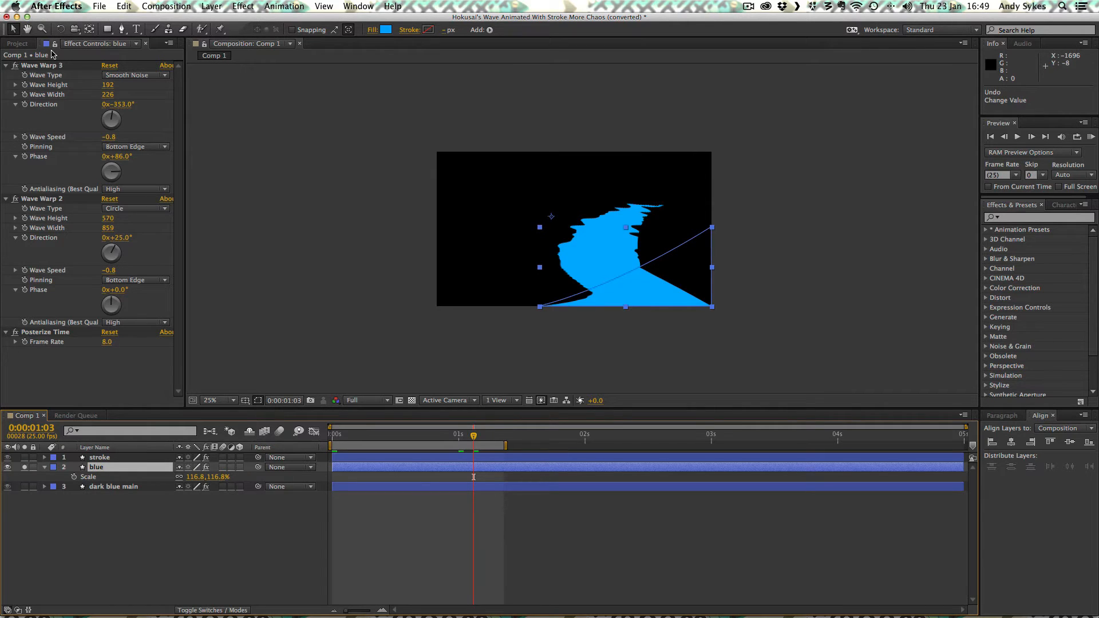
{"action": "mouse_move", "coordinate": [607, 291]}
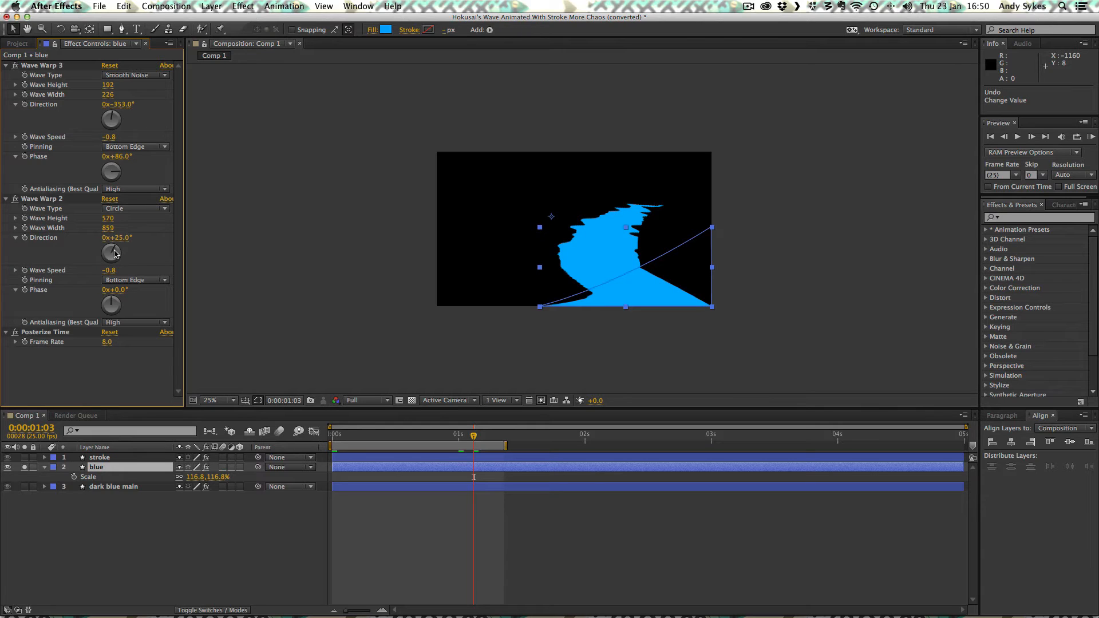
{"action": "mouse_move", "coordinate": [130, 138]}
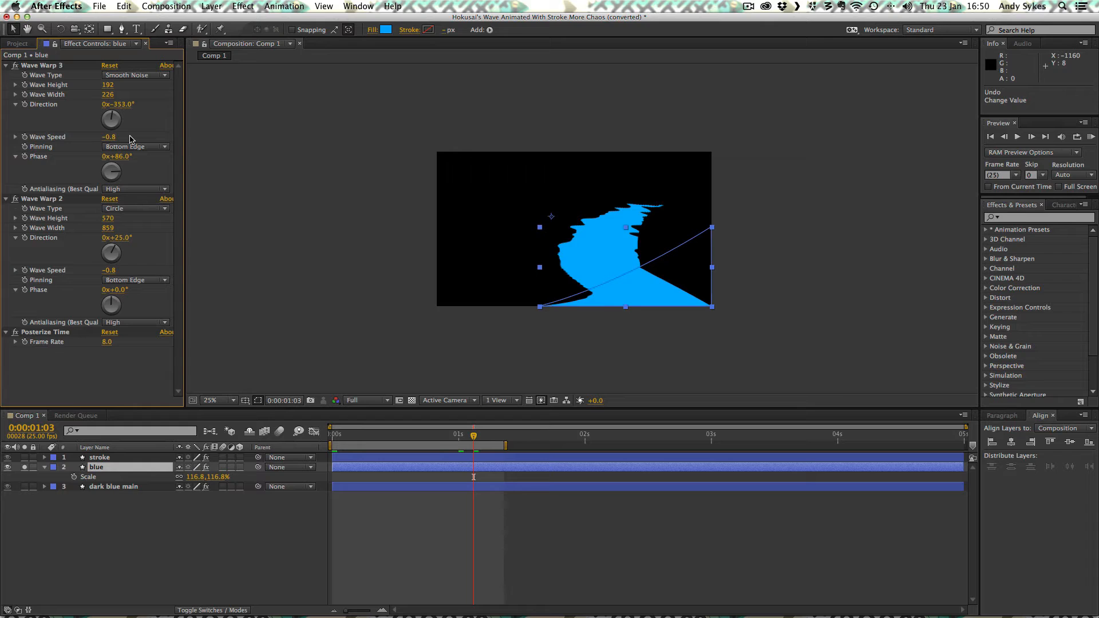
{"action": "mouse_move", "coordinate": [27, 482]}
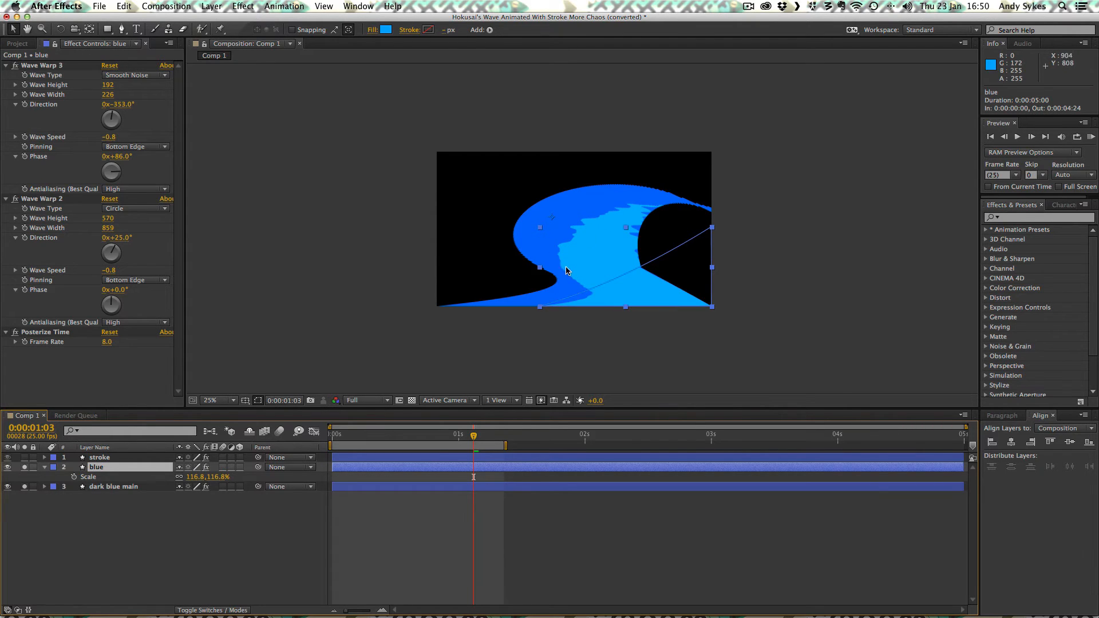
{"action": "mouse_move", "coordinate": [589, 250]}
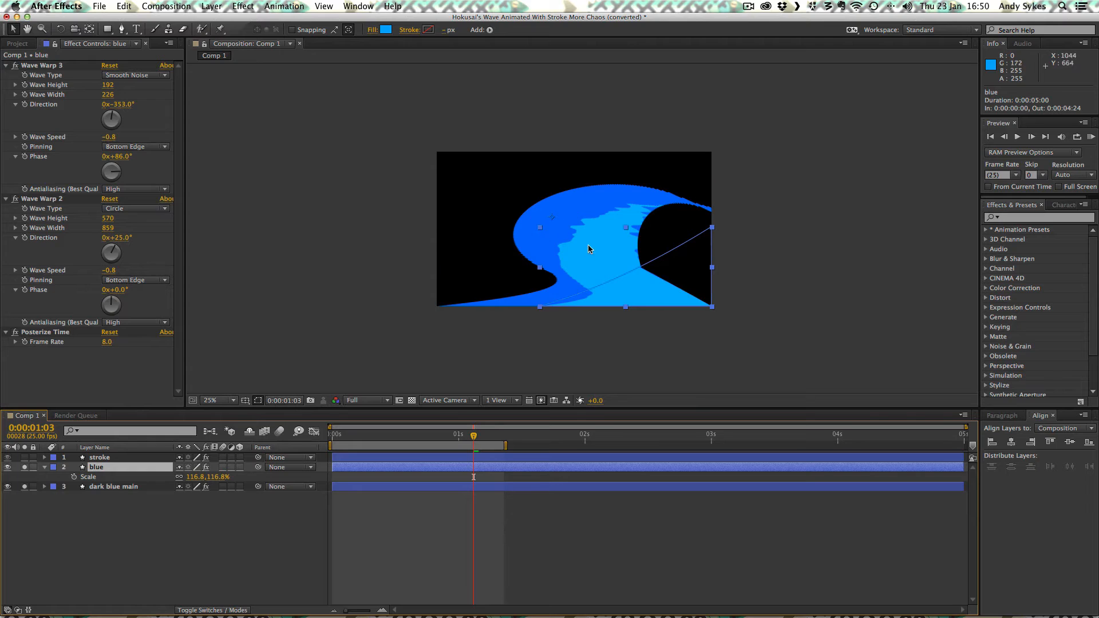
{"action": "mouse_move", "coordinate": [449, 412]}
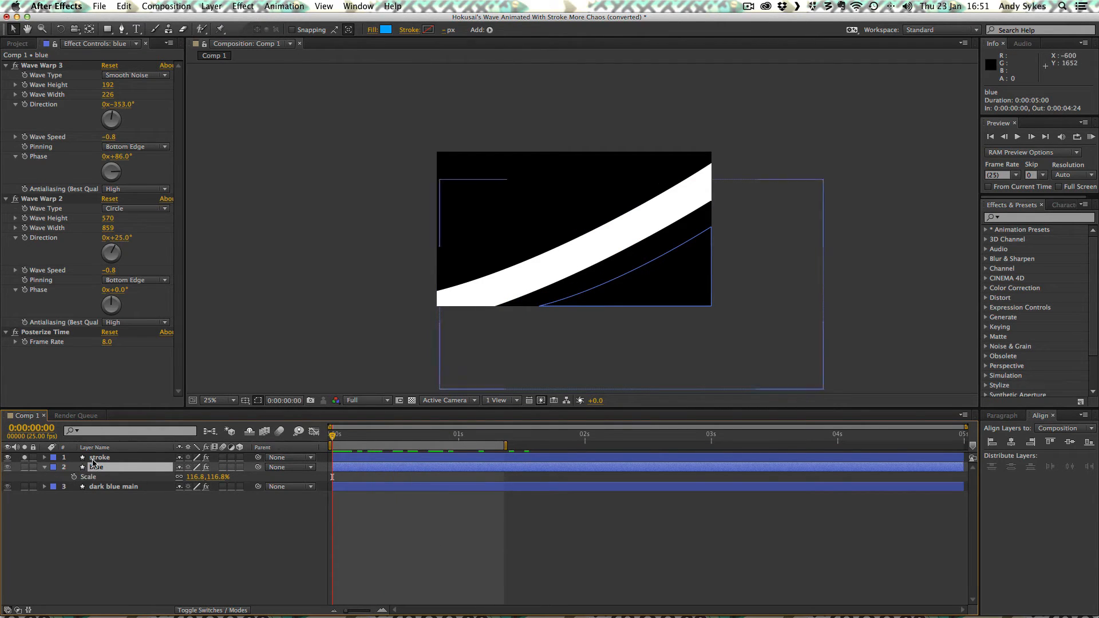
Step: Select the stroke layer to show its two wave warps and posterize time in Effect Controls
{"action": "left_click", "coordinate": [99, 456]}
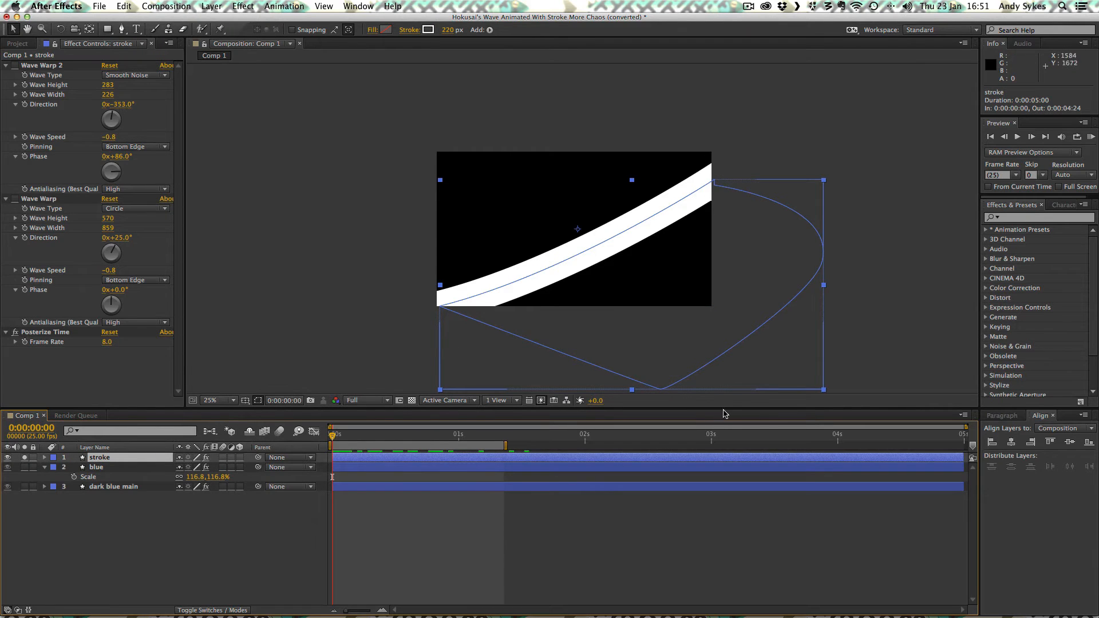
{"action": "mouse_move", "coordinate": [686, 201]}
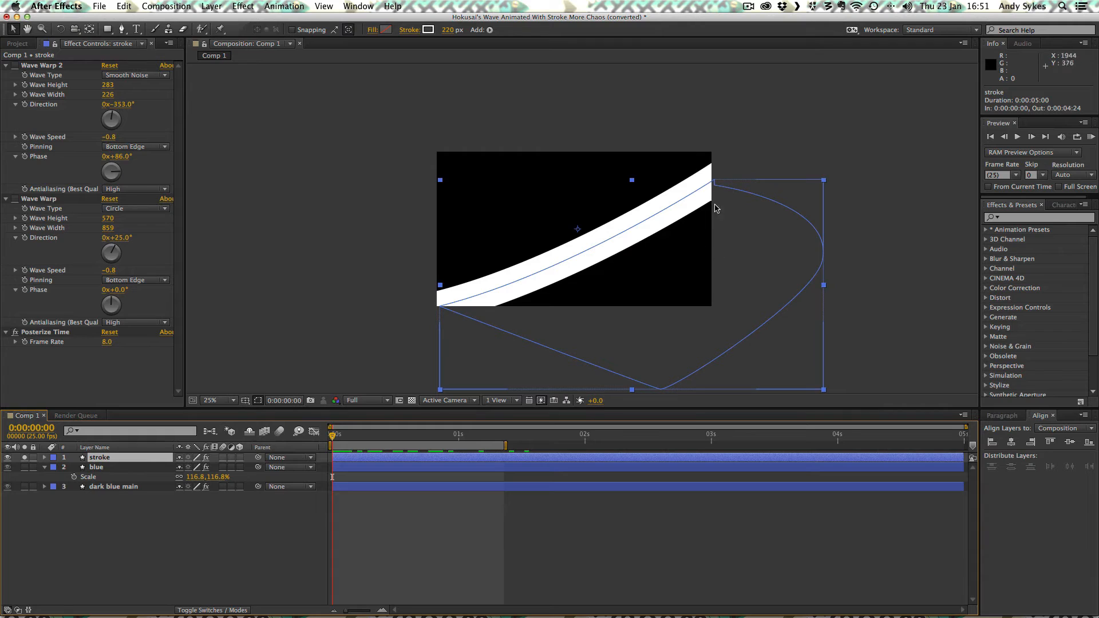
{"action": "mouse_move", "coordinate": [734, 167]}
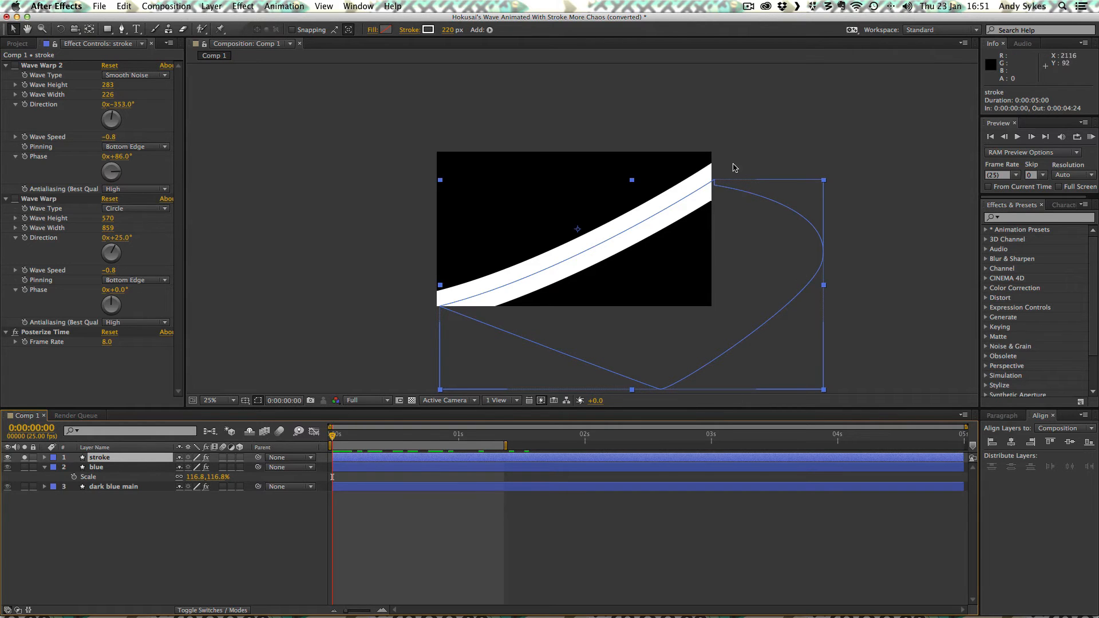
{"action": "mouse_move", "coordinate": [533, 309]}
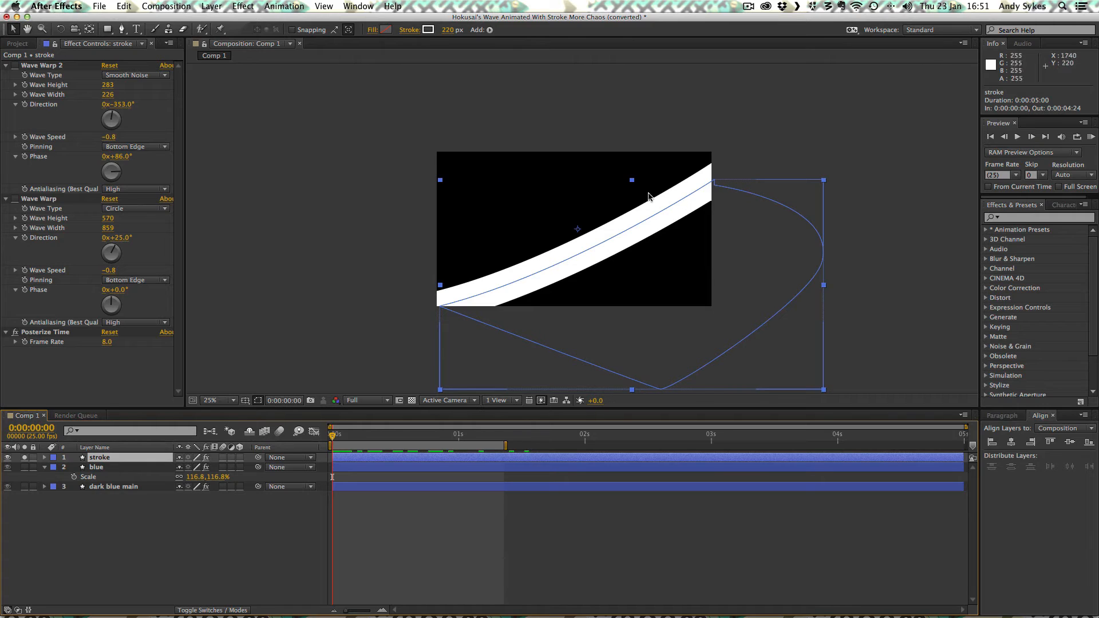
{"action": "mouse_move", "coordinate": [836, 265]}
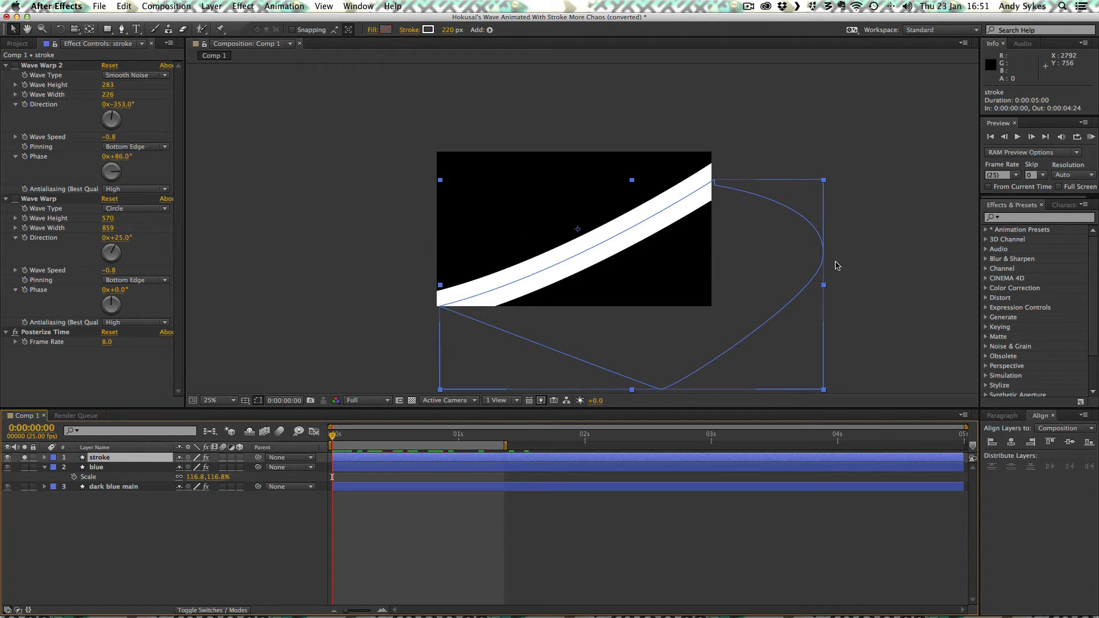
{"action": "mouse_move", "coordinate": [494, 263]}
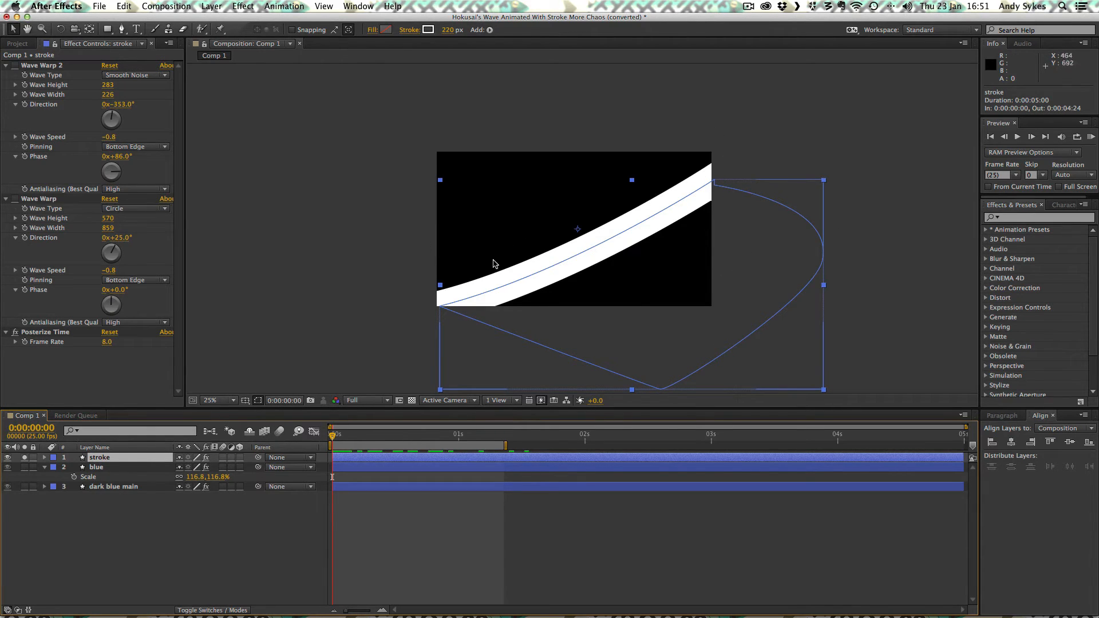
{"action": "mouse_move", "coordinate": [774, 169]}
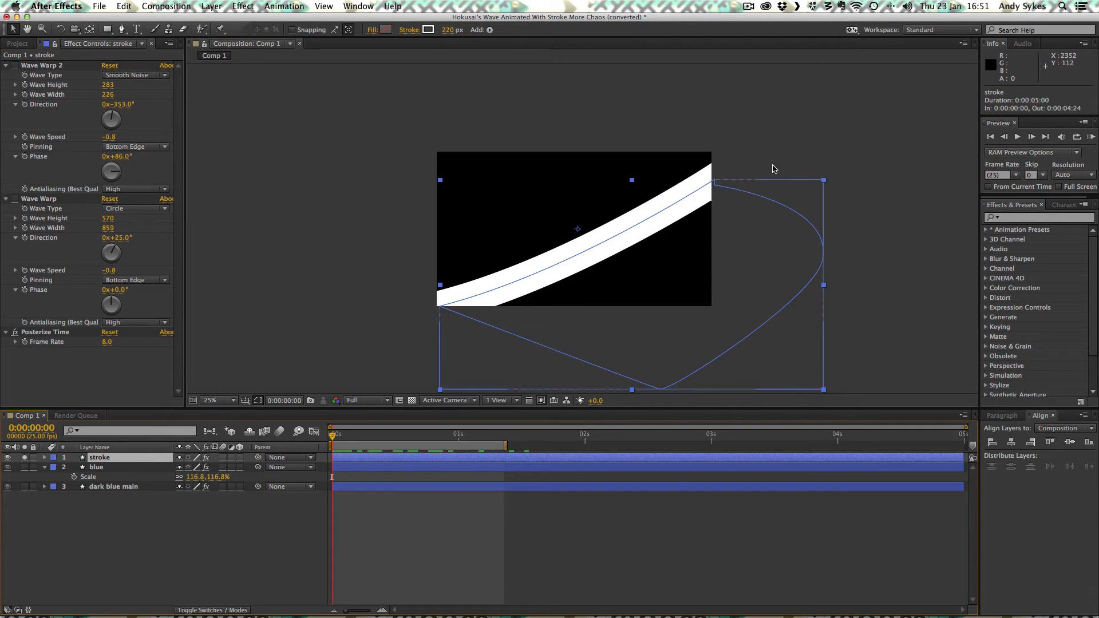
{"action": "mouse_move", "coordinate": [788, 147]}
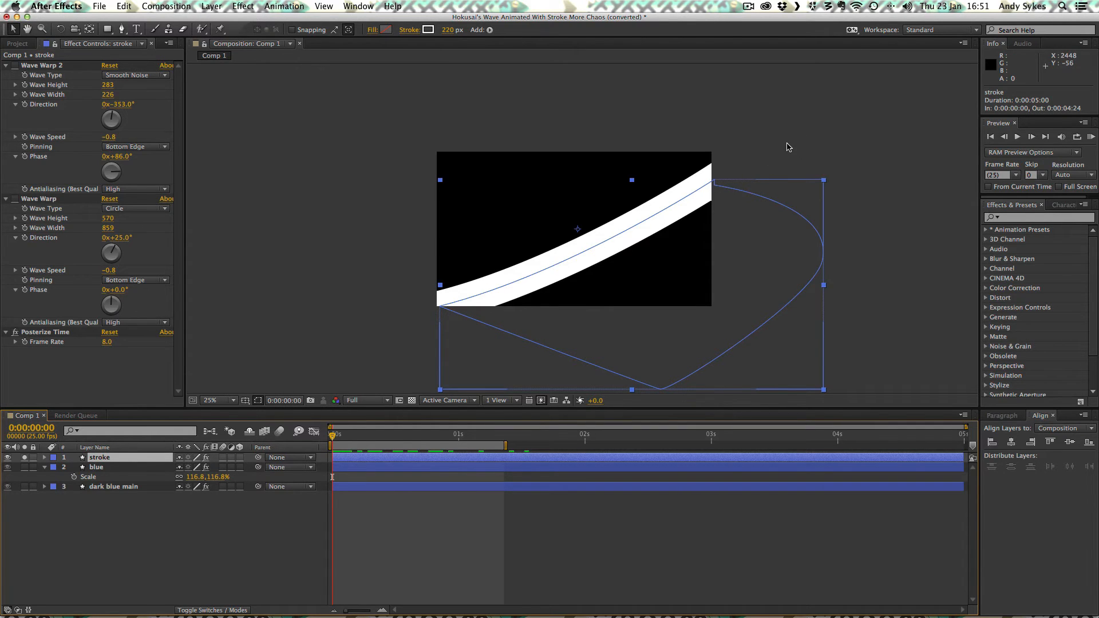
{"action": "mouse_move", "coordinate": [750, 145]}
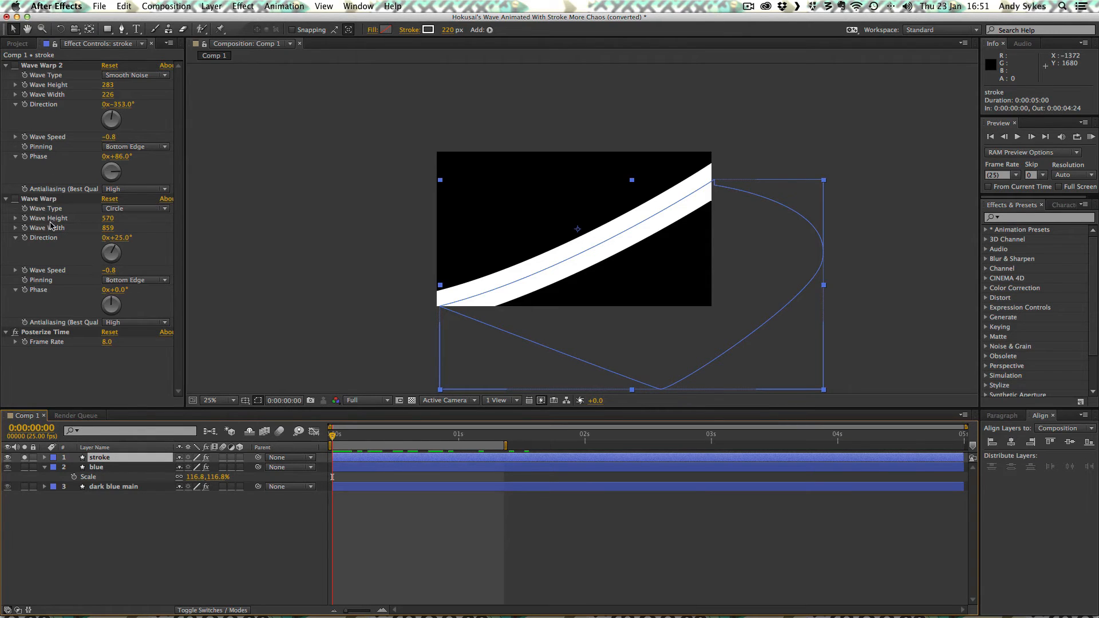
{"action": "left_click", "coordinate": [467, 435]}
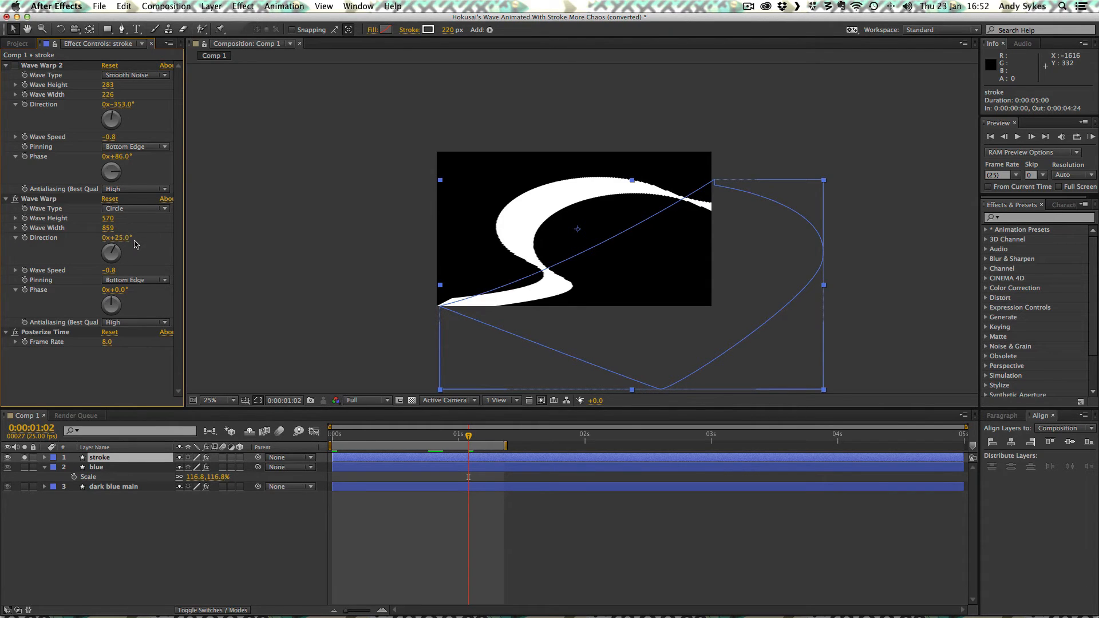
{"action": "mouse_move", "coordinate": [135, 272]}
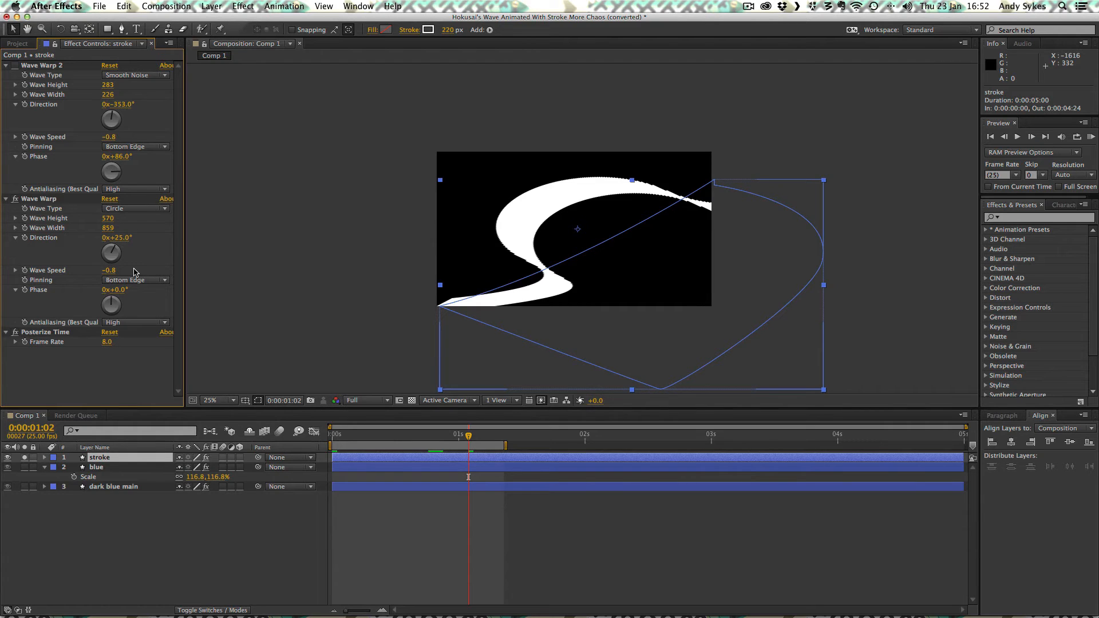
{"action": "mouse_move", "coordinate": [136, 283]}
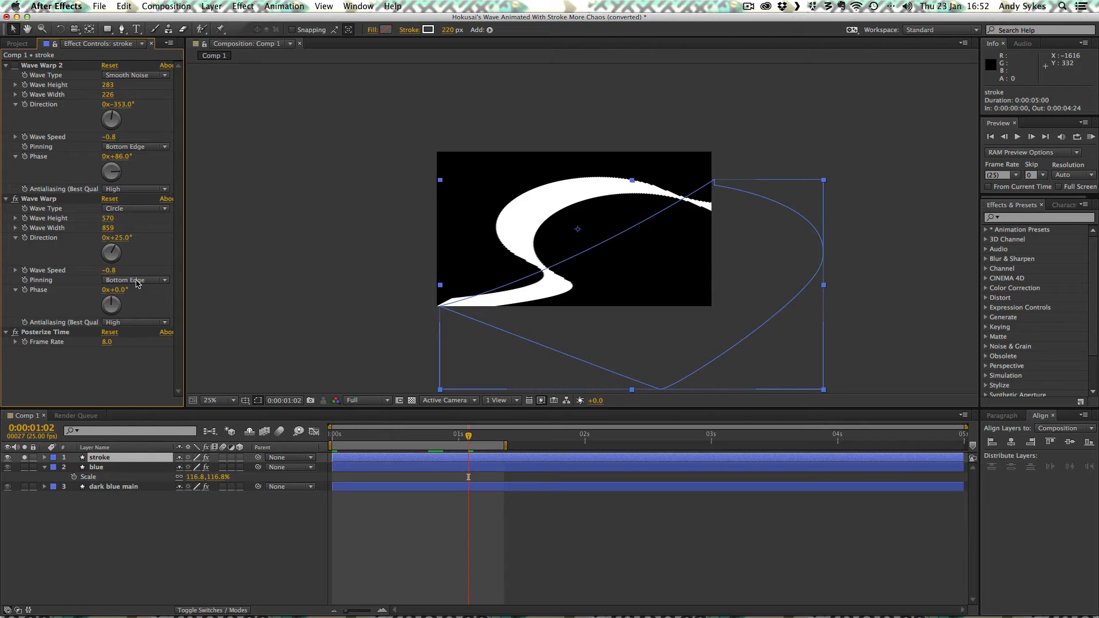
{"action": "mouse_move", "coordinate": [133, 284]}
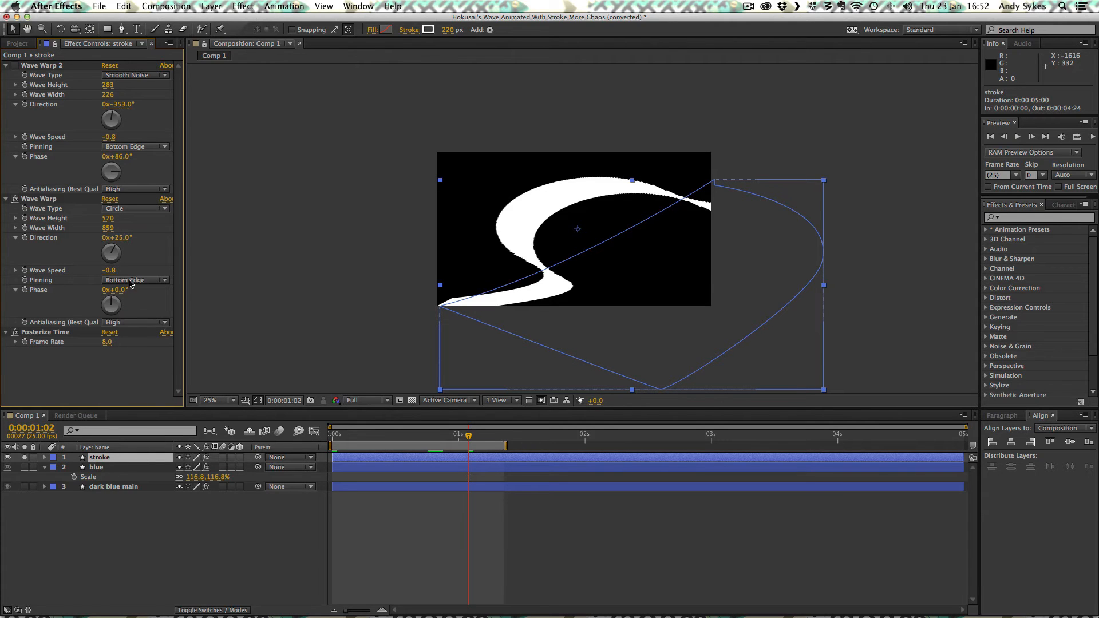
{"action": "left_click", "coordinate": [135, 280]}
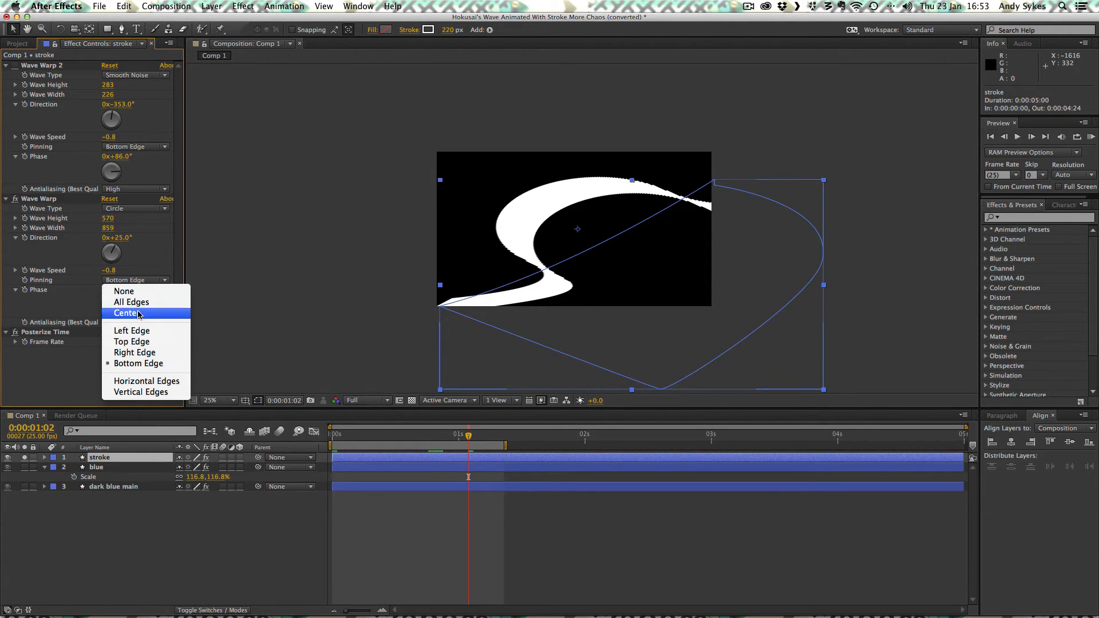
{"action": "left_click", "coordinate": [127, 313]}
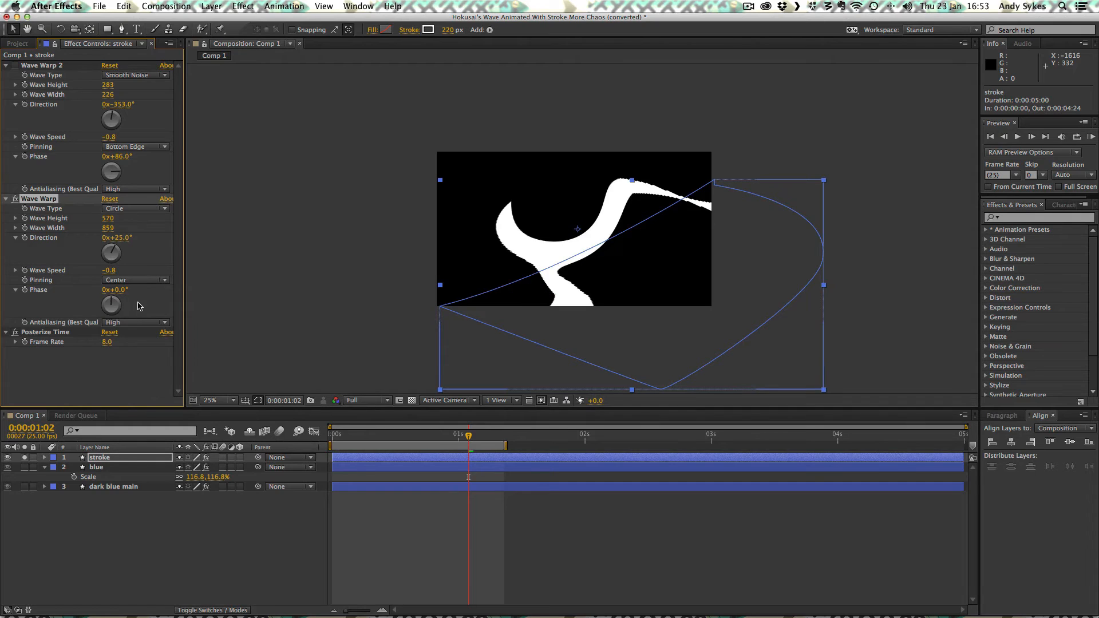
{"action": "left_click", "coordinate": [133, 280]}
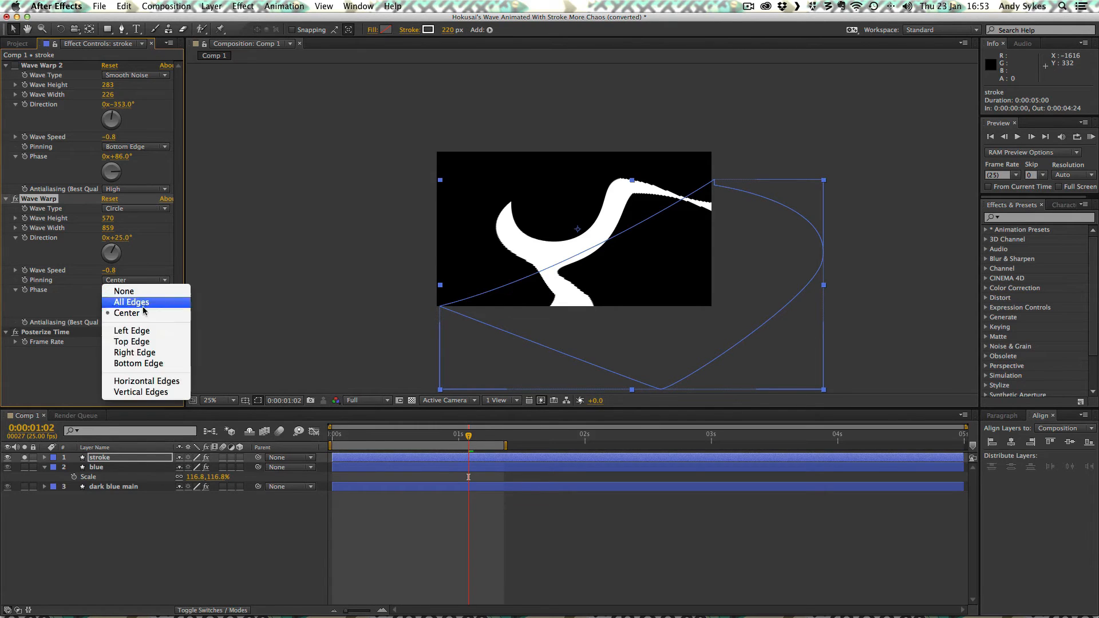
{"action": "mouse_move", "coordinate": [146, 363]}
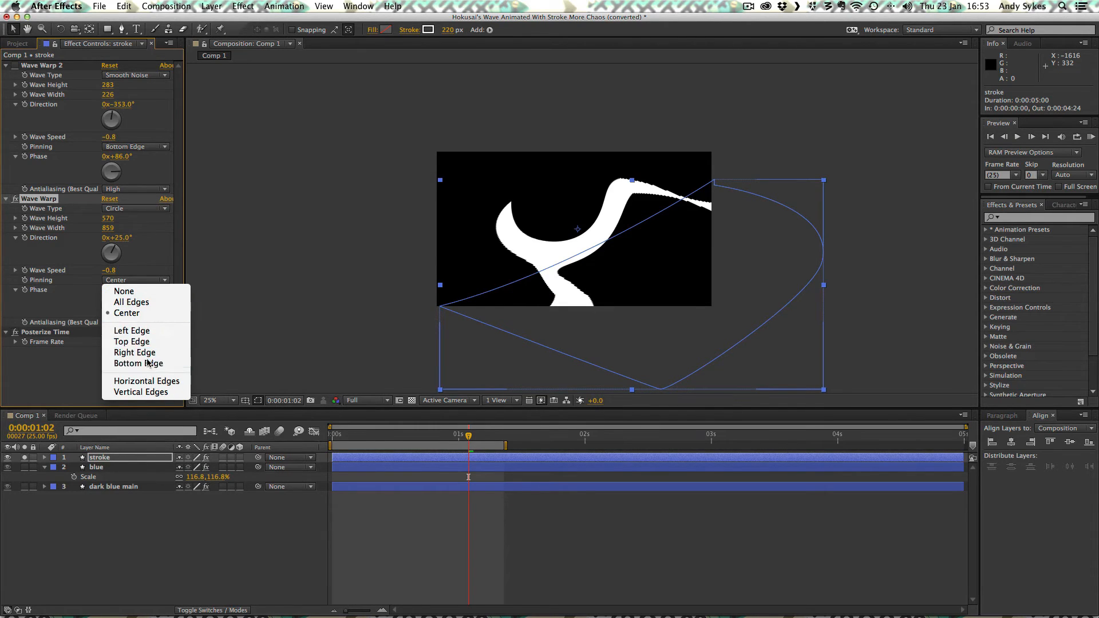
{"action": "left_click", "coordinate": [138, 363]}
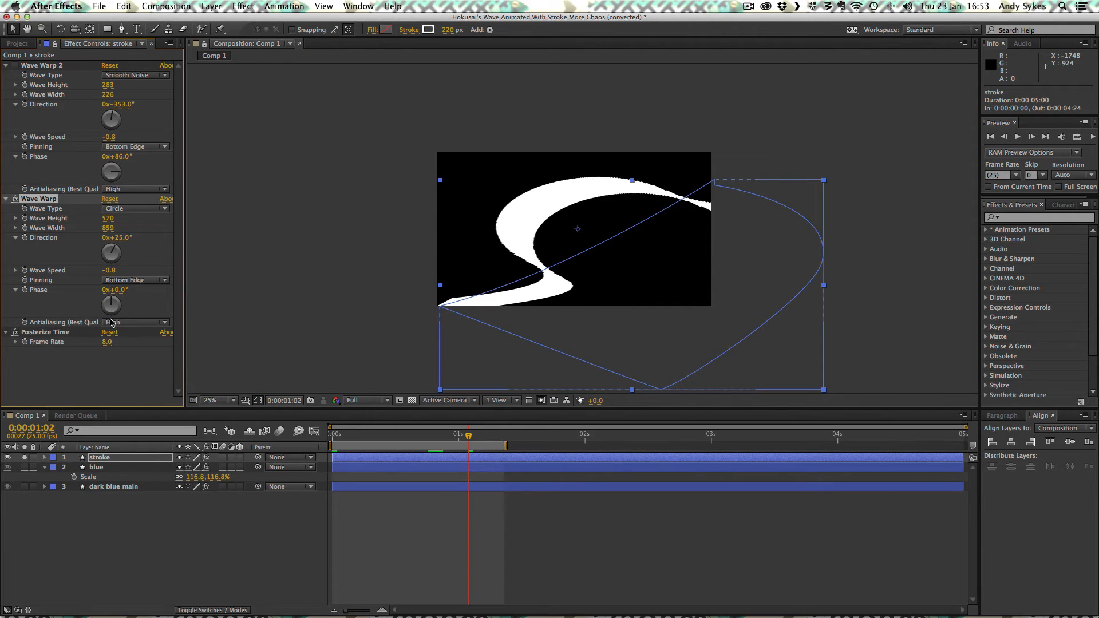
{"action": "mouse_move", "coordinate": [94, 349]}
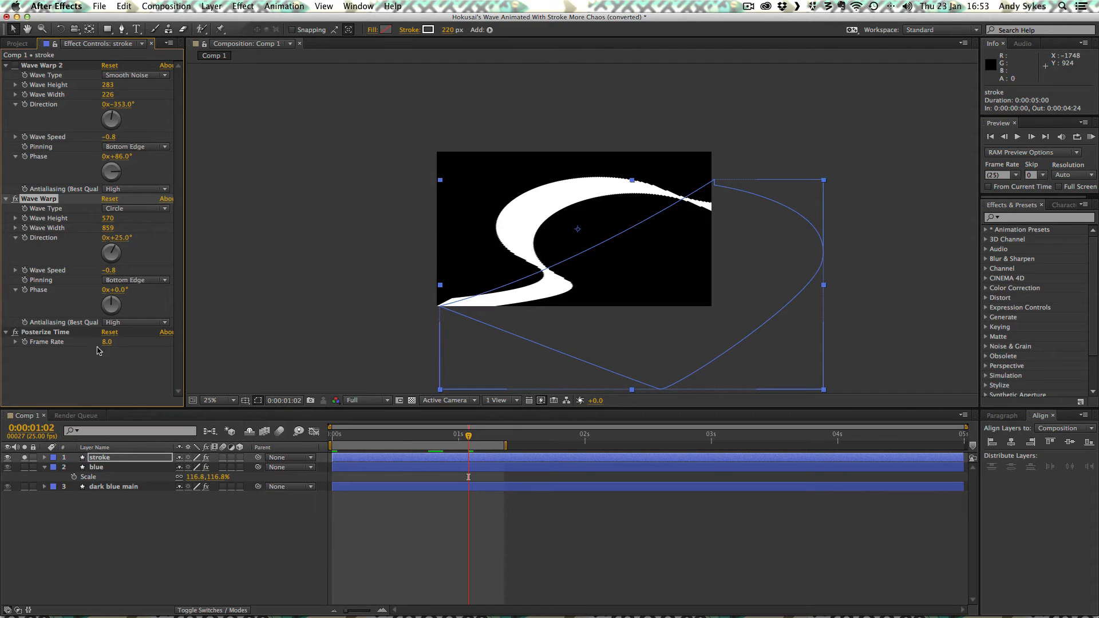
{"action": "mouse_move", "coordinate": [119, 344]}
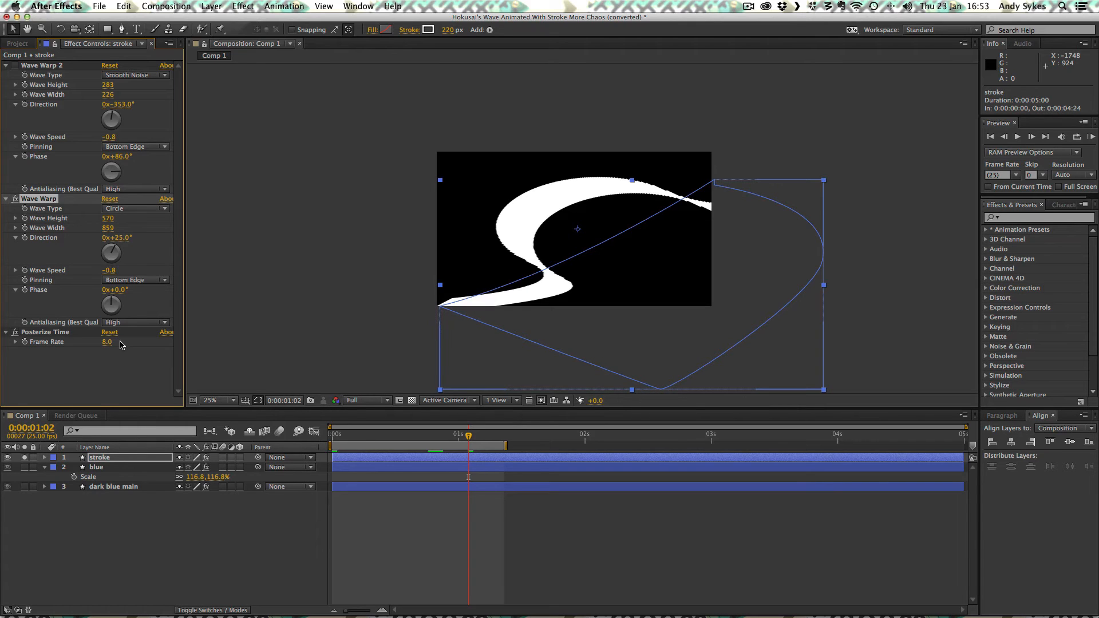
{"action": "mouse_move", "coordinate": [5, 100]}
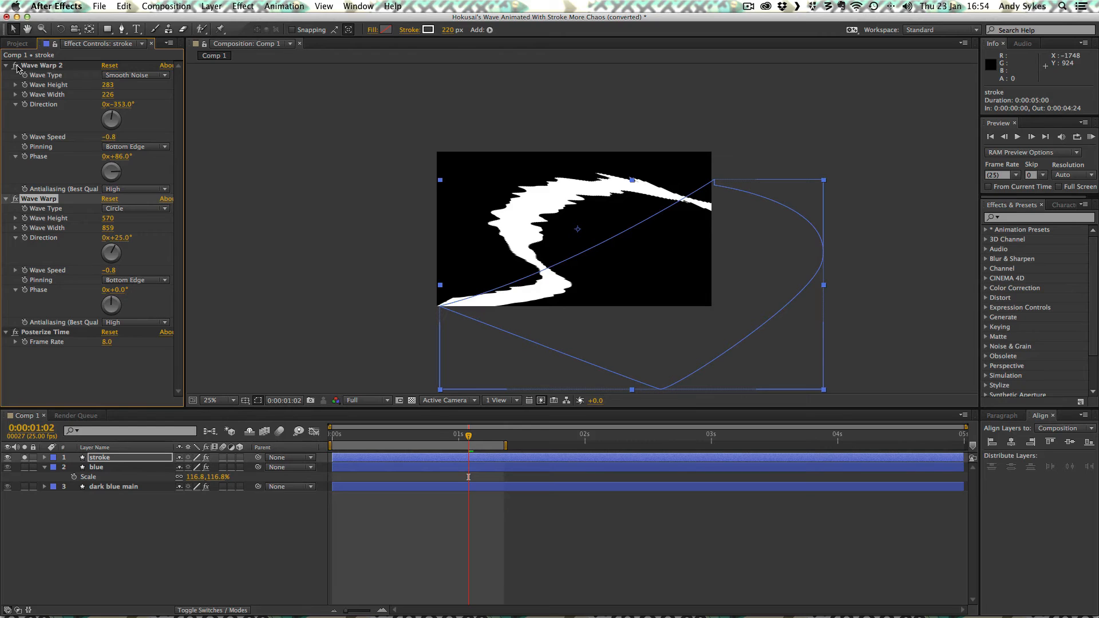
{"action": "mouse_move", "coordinate": [561, 265]}
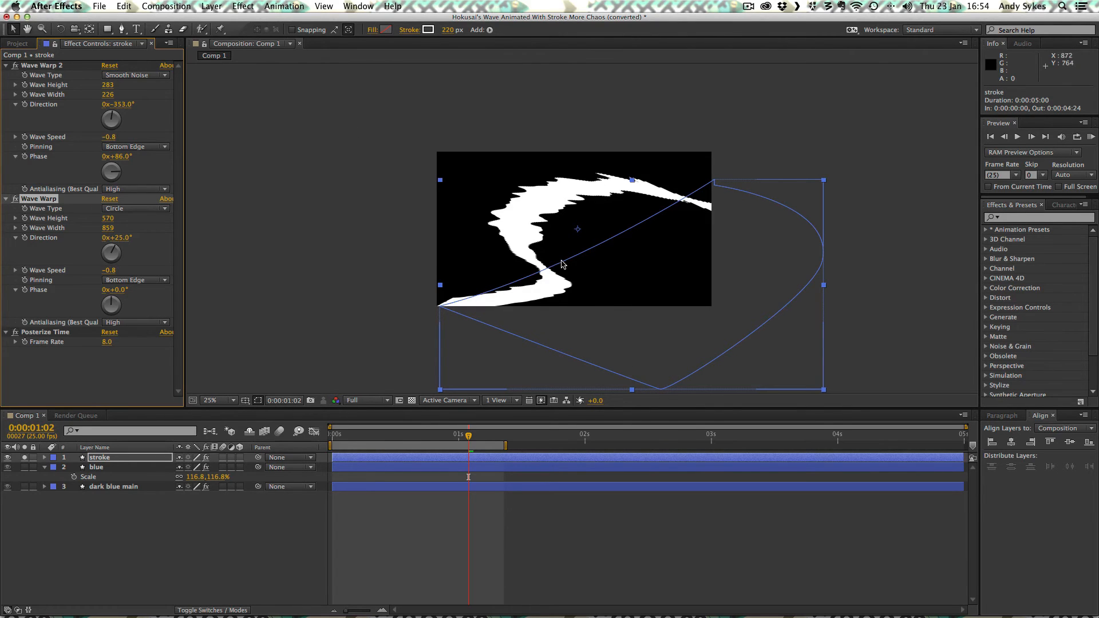
{"action": "mouse_move", "coordinate": [525, 259]}
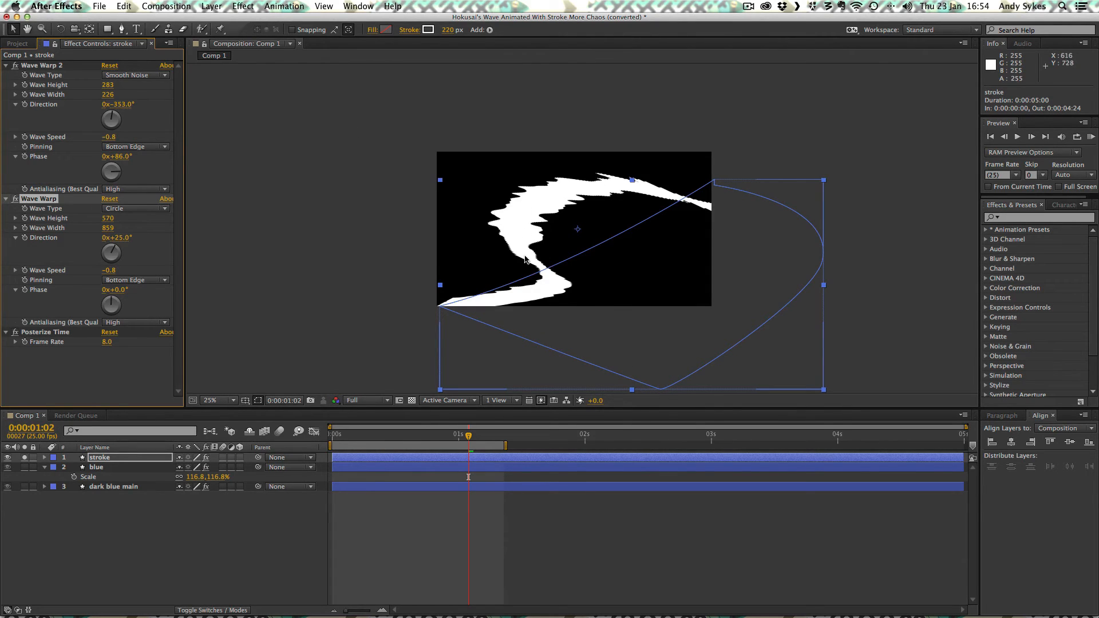
{"action": "mouse_move", "coordinate": [527, 261]}
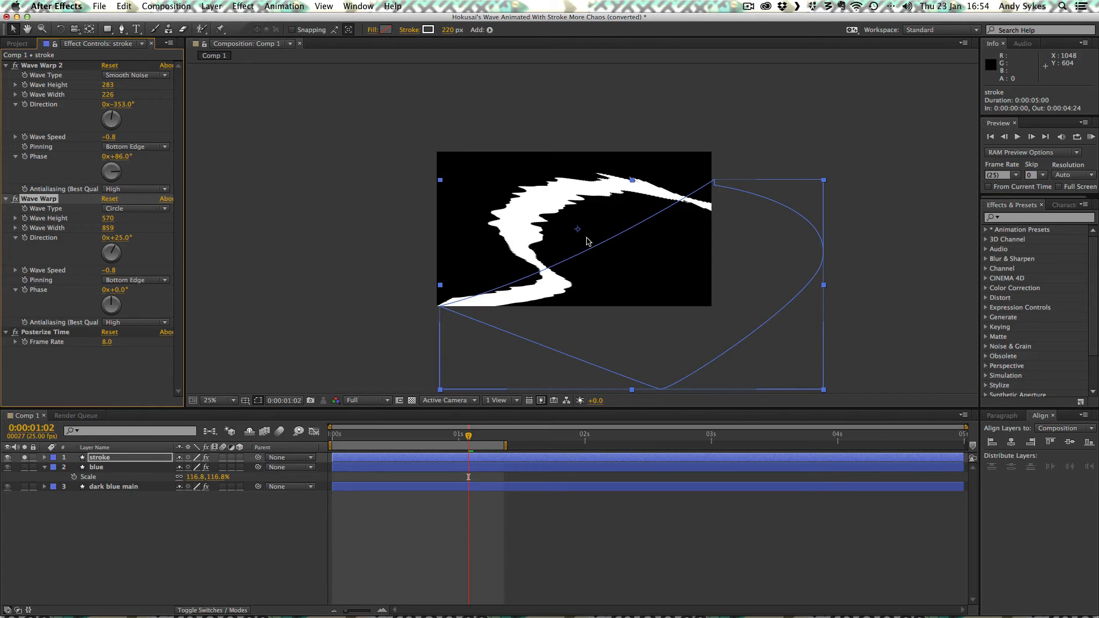
{"action": "mouse_move", "coordinate": [557, 233]}
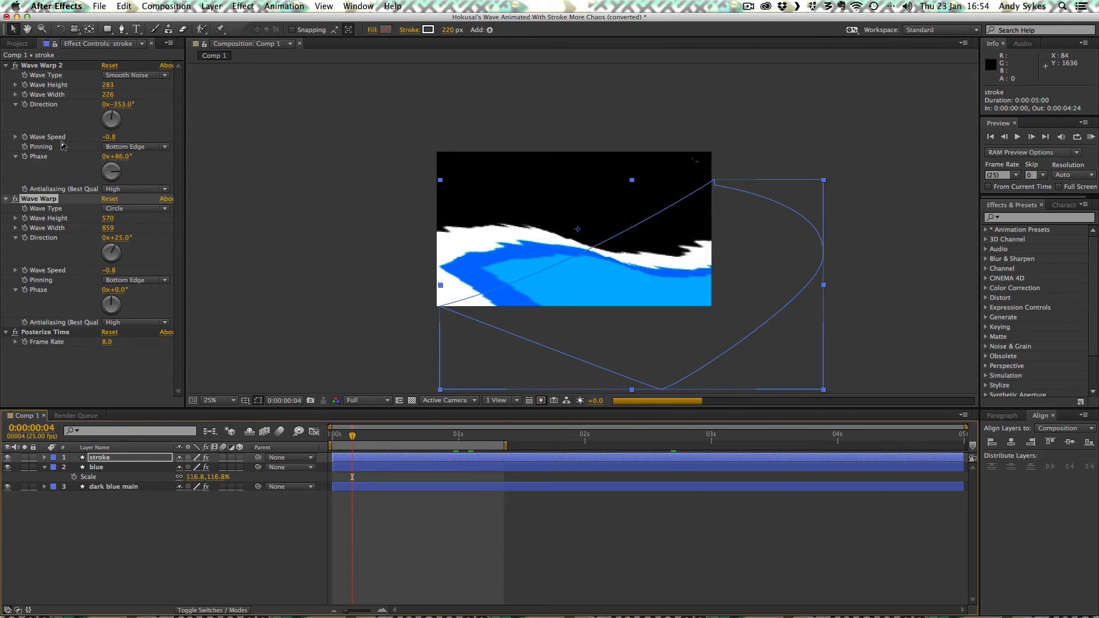
{"action": "left_click", "coordinate": [447, 434]}
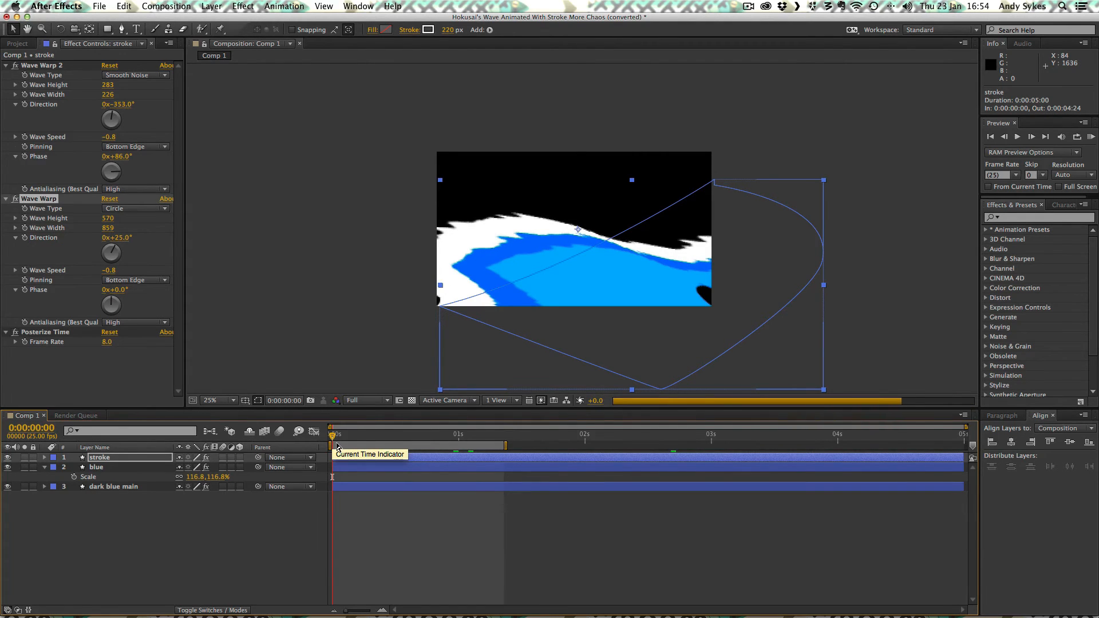
{"action": "left_click_drag", "start_coordinate": [333, 435], "coordinate": [473, 435]}
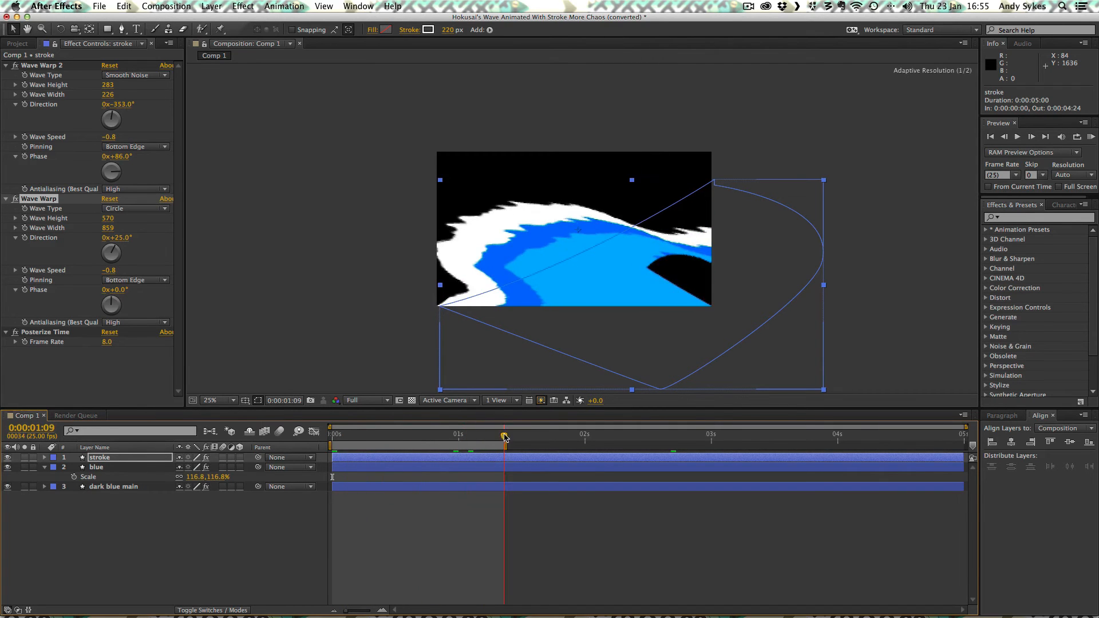
{"action": "left_click", "coordinate": [510, 434]}
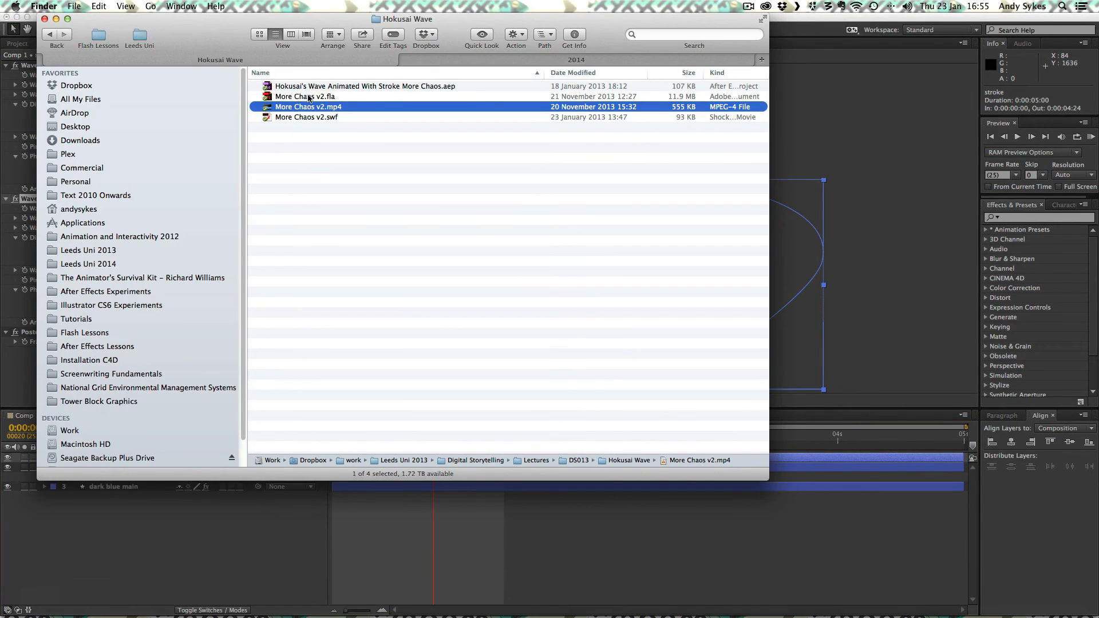
Step: Open More Chaos v2.fla from Finder and zoom out to see the whole stage
{"action": "double_click", "coordinate": [304, 96]}
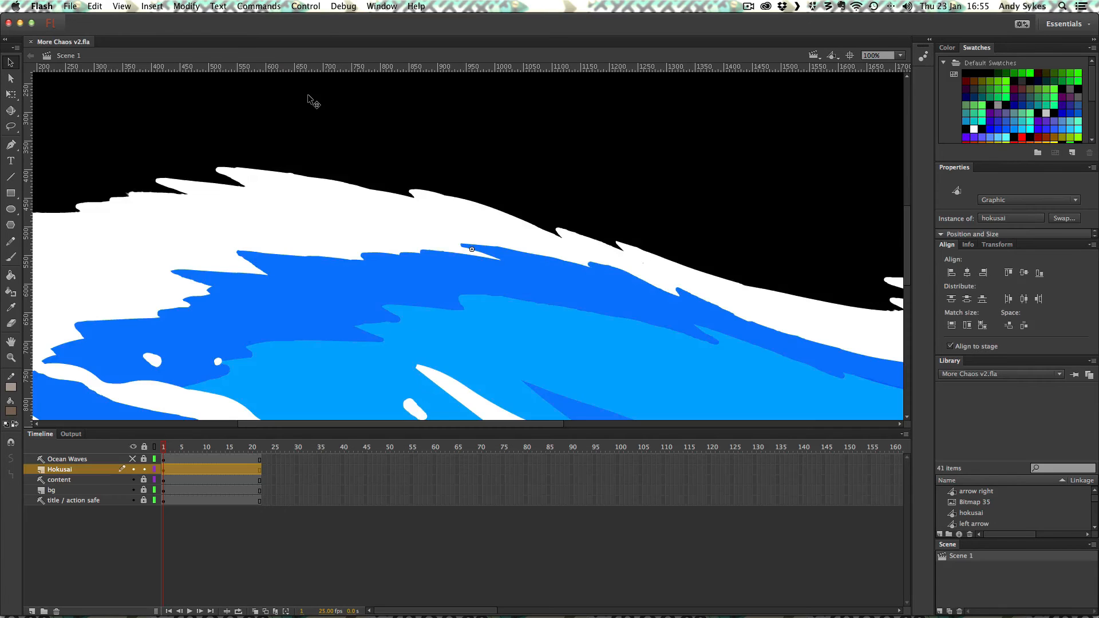
{"action": "left_click", "coordinate": [893, 55]}
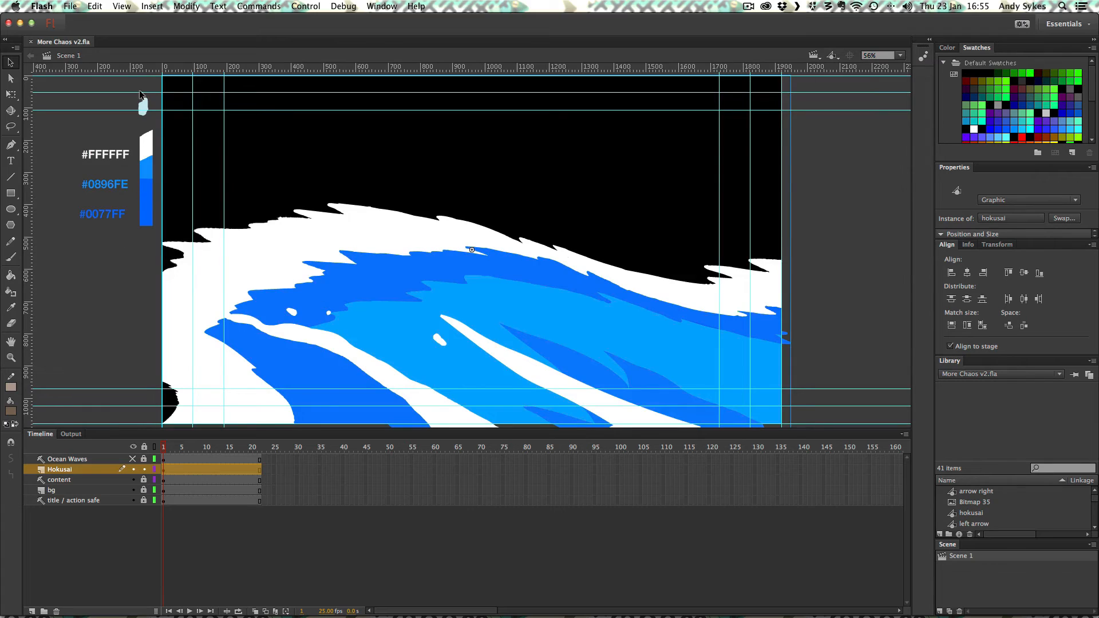
{"action": "mouse_move", "coordinate": [140, 215]}
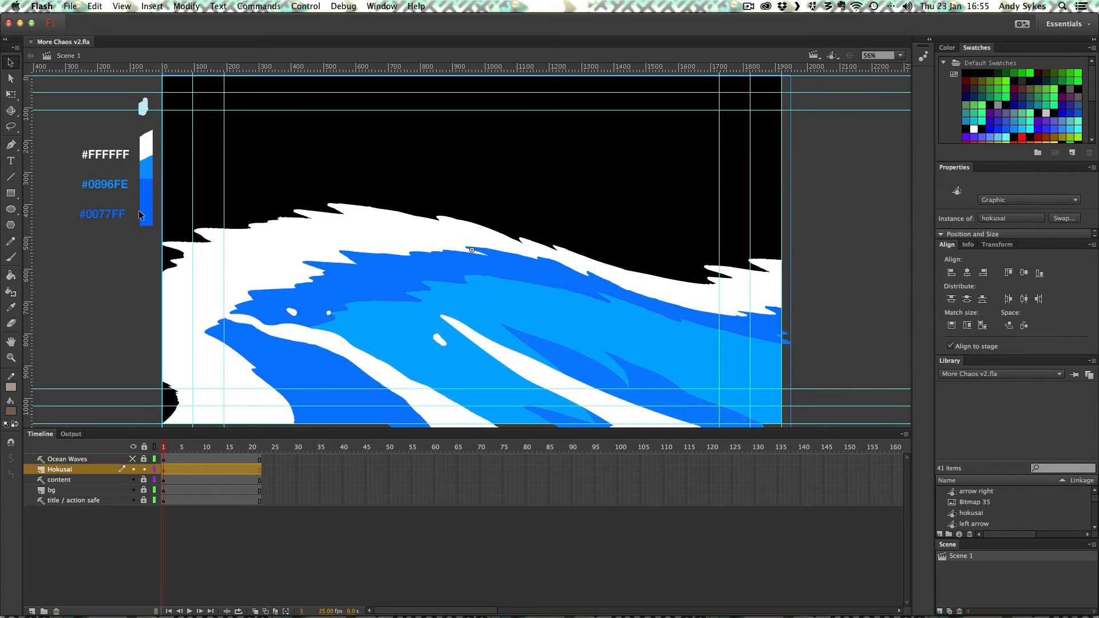
{"action": "mouse_move", "coordinate": [551, 118]}
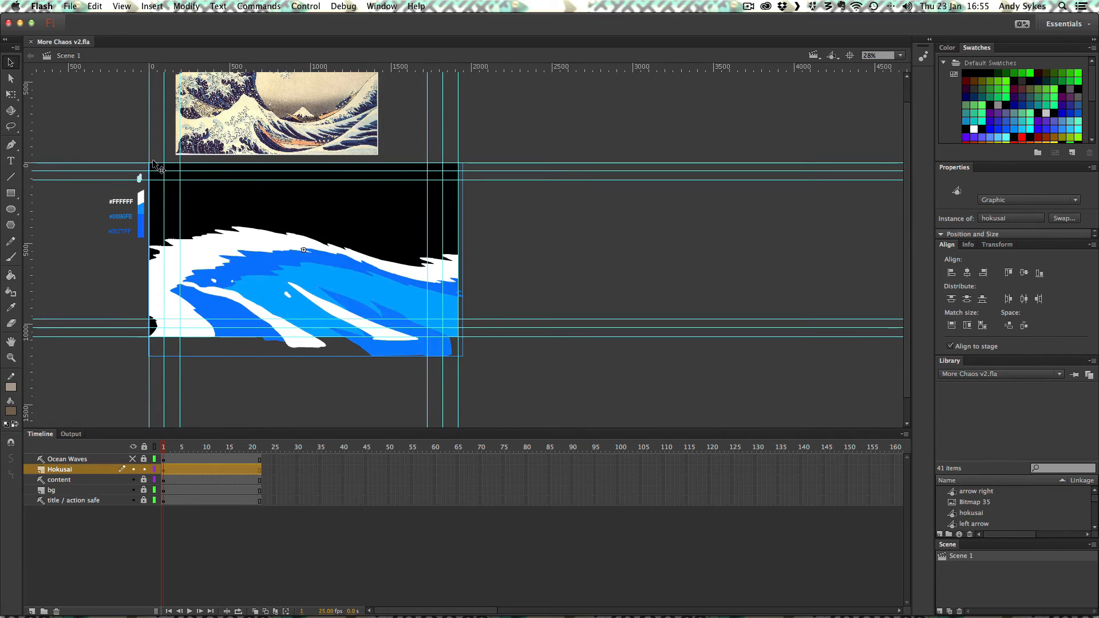
{"action": "mouse_move", "coordinate": [825, 127]}
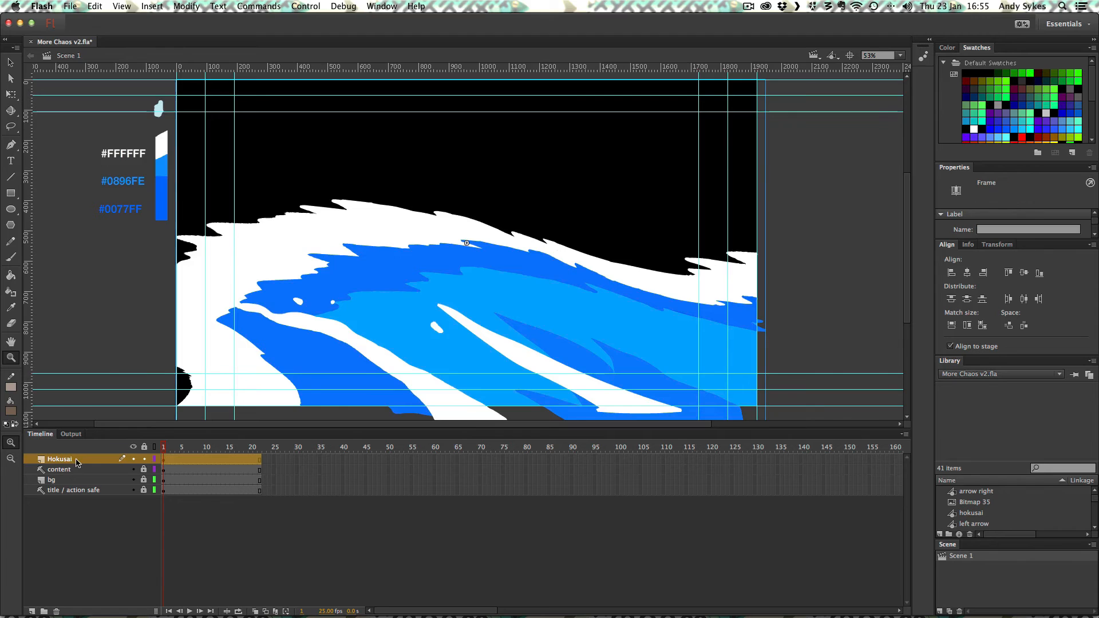
Step: Enter the hokusai wave symbol, hide the coloured sketch outline layer and return to frame 1
{"action": "left_click", "coordinate": [252, 447]}
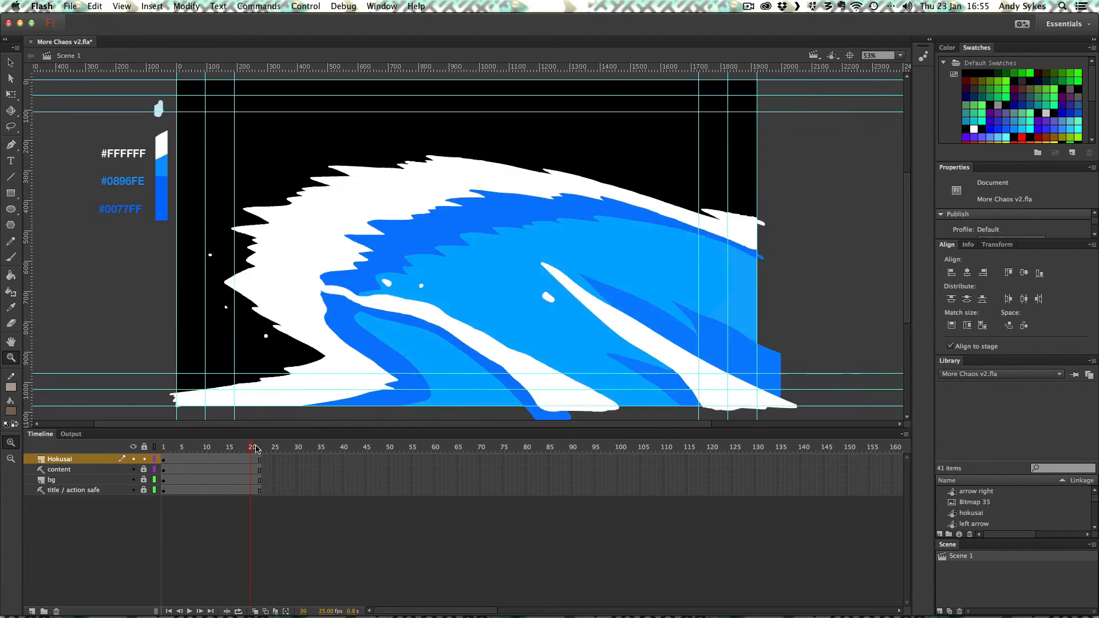
{"action": "left_click", "coordinate": [163, 447]}
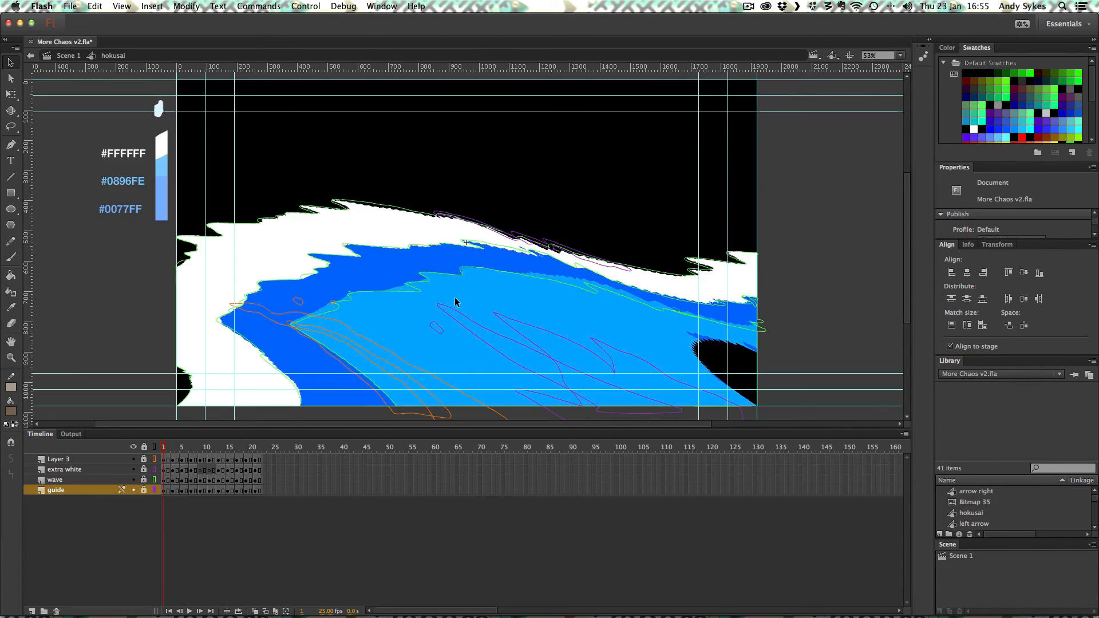
{"action": "mouse_move", "coordinate": [187, 445]}
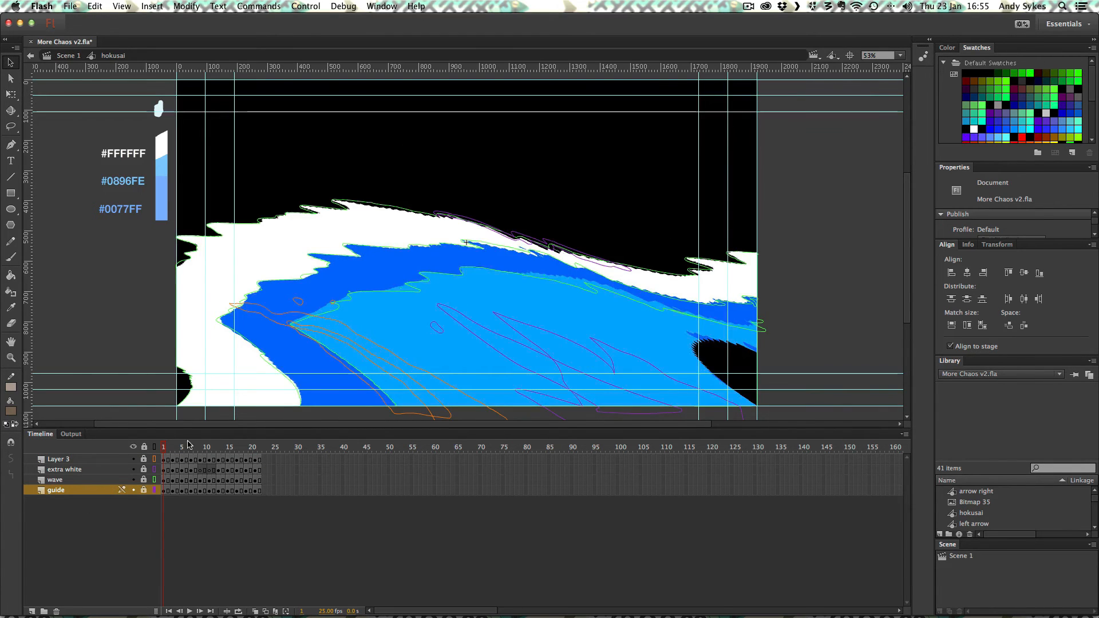
{"action": "left_click", "coordinate": [196, 447]}
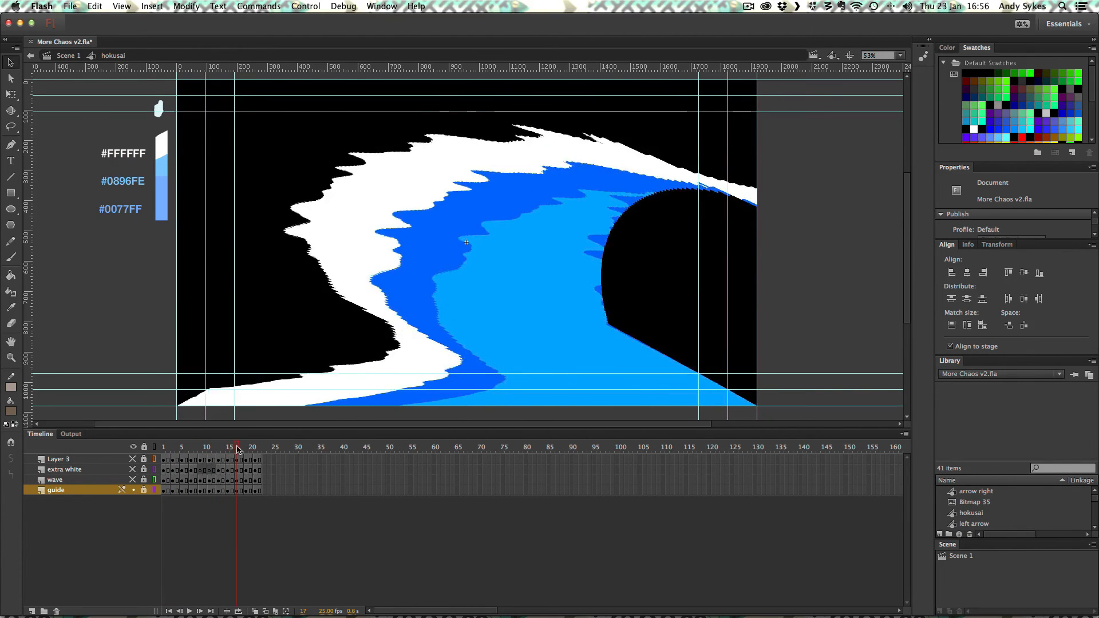
{"action": "left_click", "coordinate": [163, 446]}
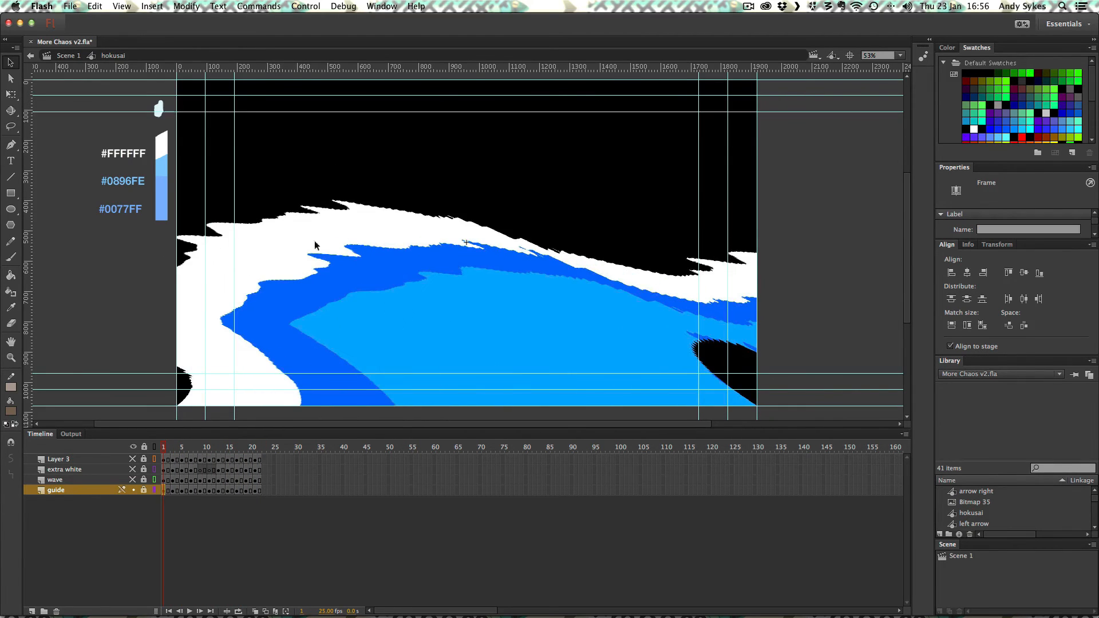
{"action": "mouse_move", "coordinate": [222, 468]}
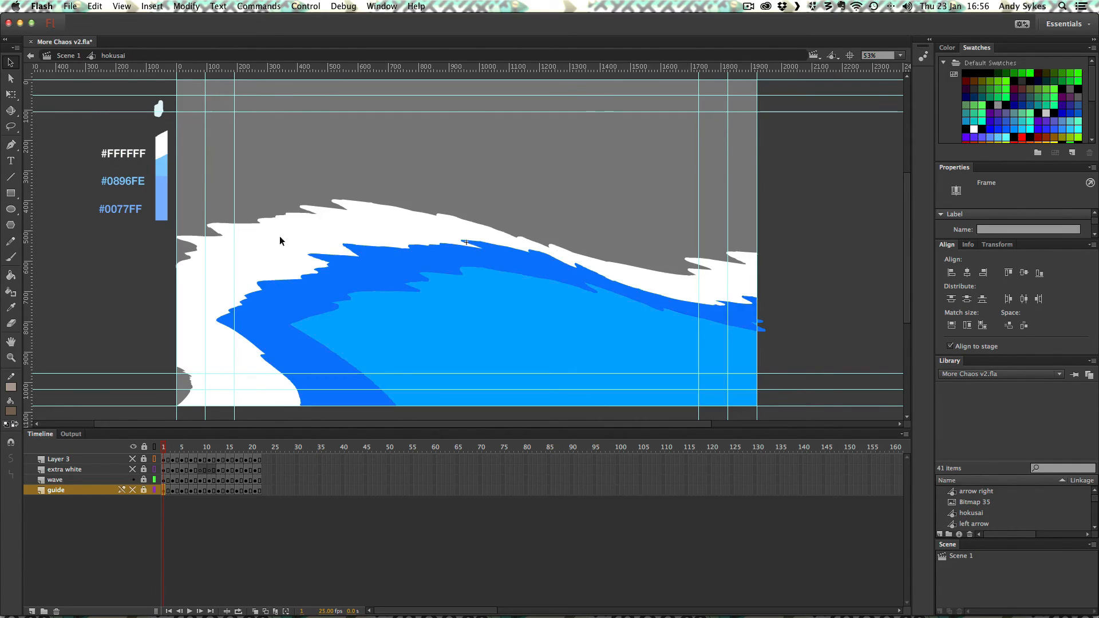
{"action": "mouse_move", "coordinate": [323, 342]}
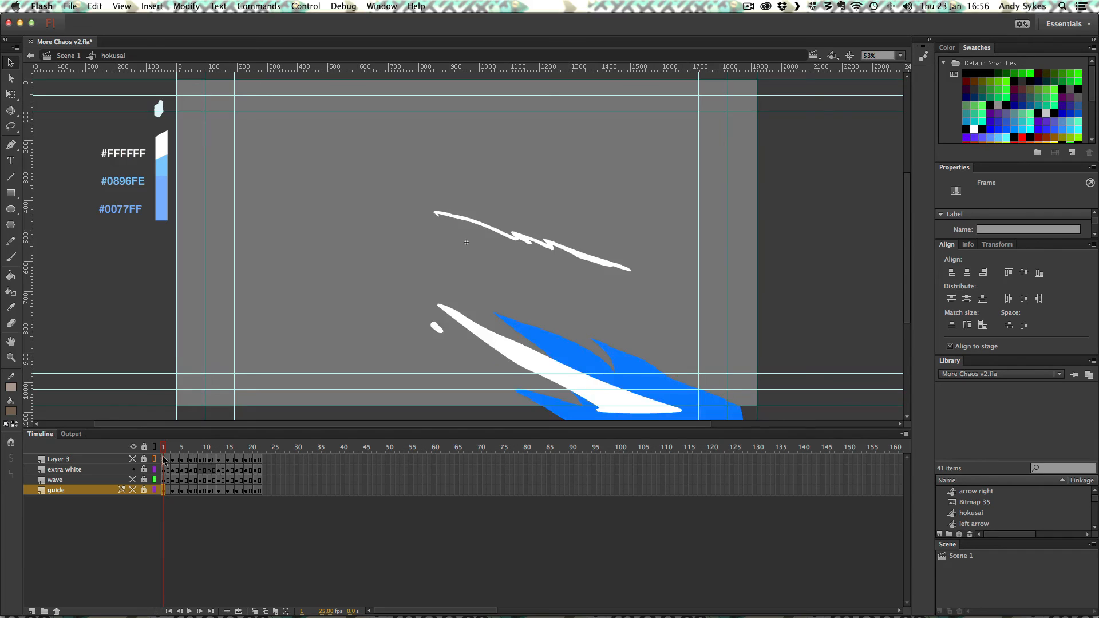
Step: Step through foam frames, then view the orange sketch outlines and extra white layer separately
{"action": "left_click", "coordinate": [218, 447]}
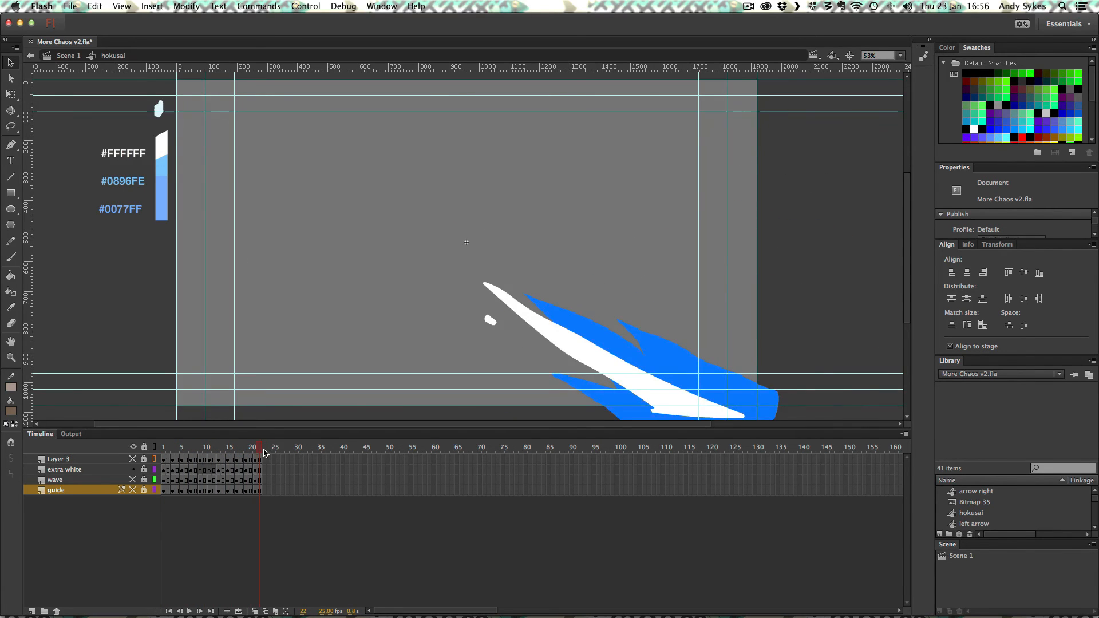
{"action": "left_click", "coordinate": [181, 447]}
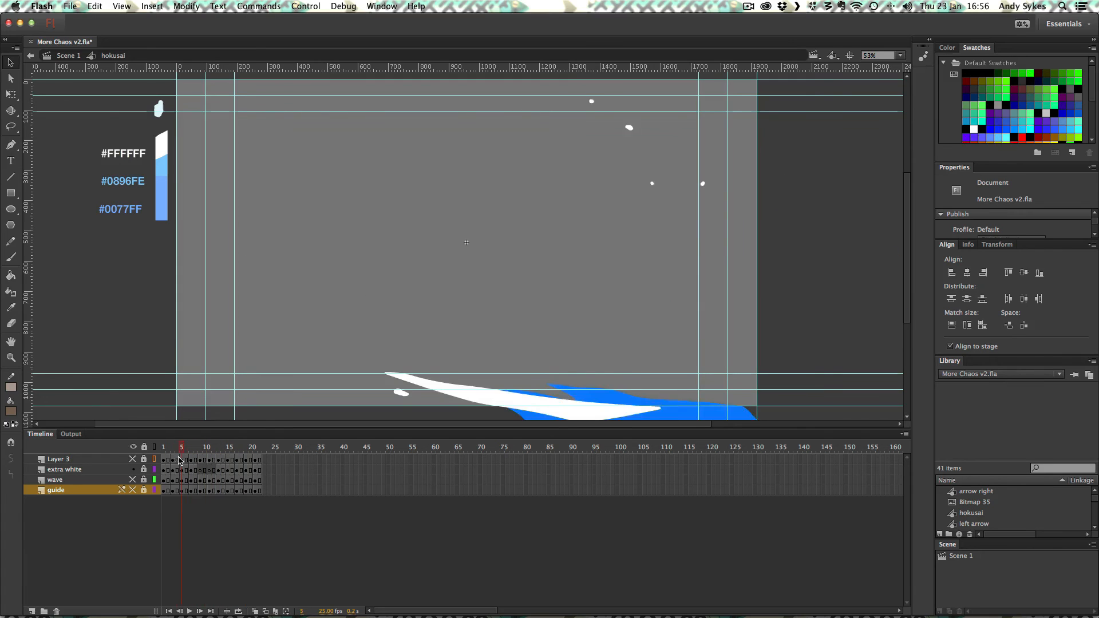
{"action": "left_click", "coordinate": [164, 446]}
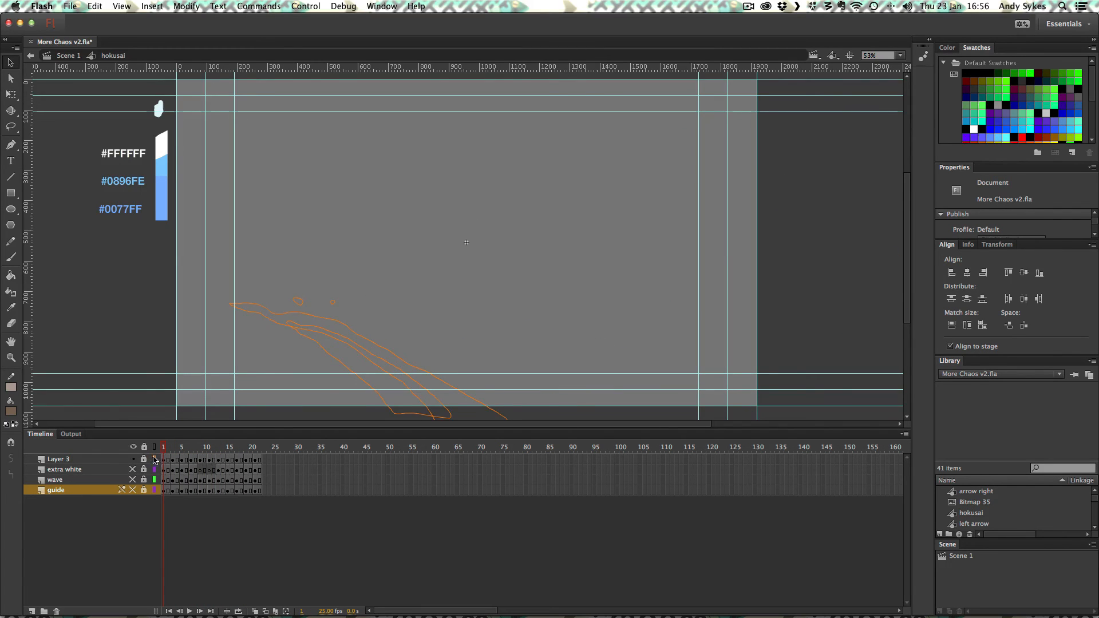
{"action": "left_click", "coordinate": [250, 447]}
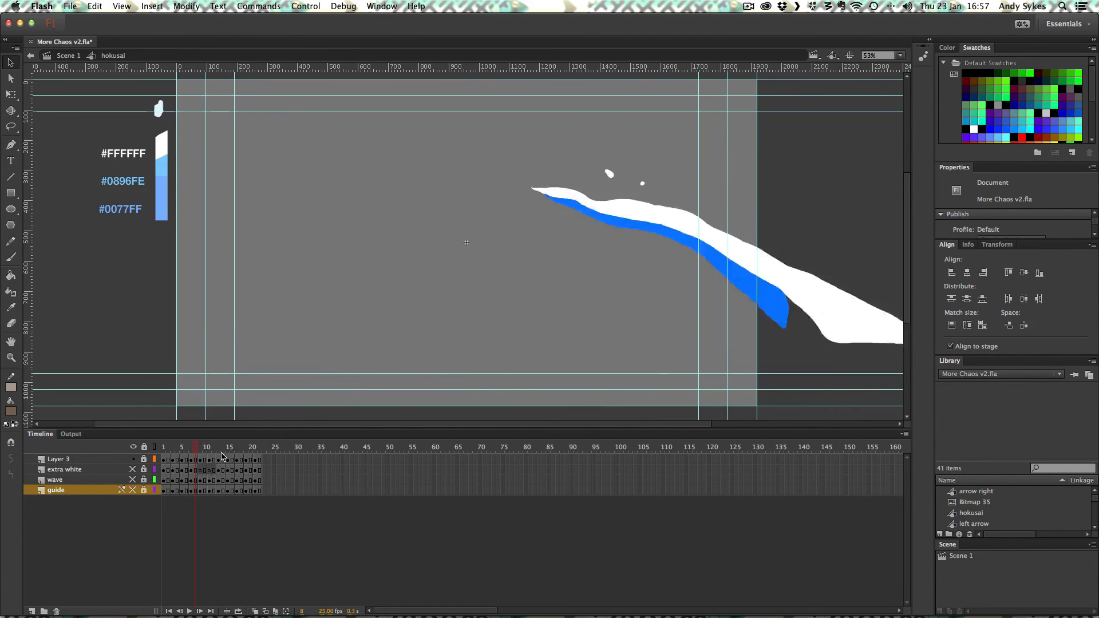
Step: Show the main wave layer again, step its frames and land on frame 20 of the full wave
{"action": "left_click", "coordinate": [213, 447]}
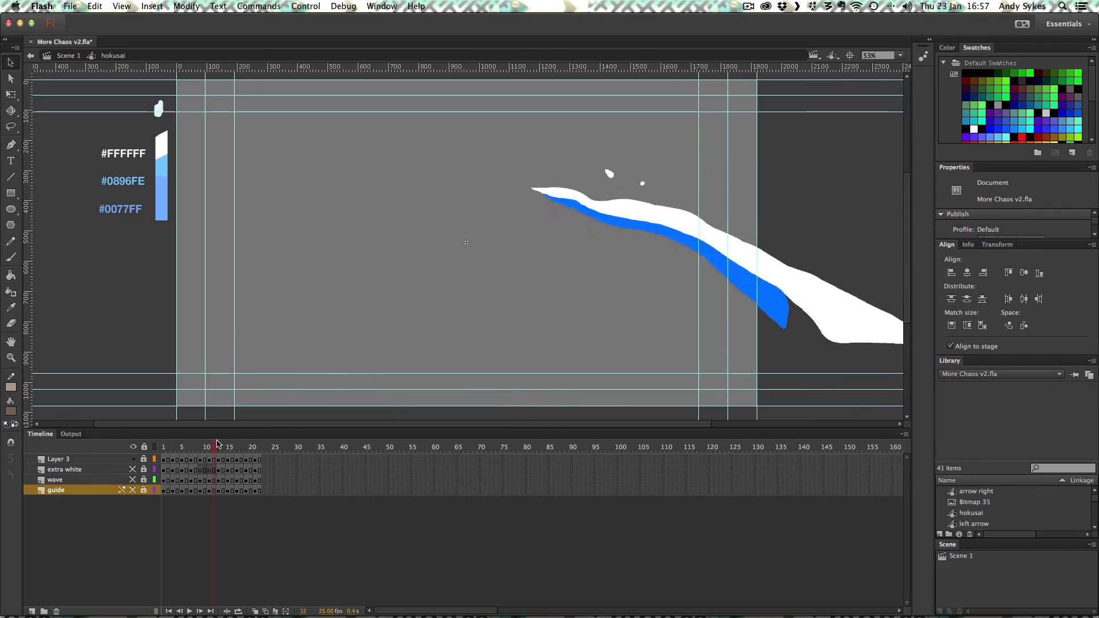
{"action": "left_click", "coordinate": [180, 448]}
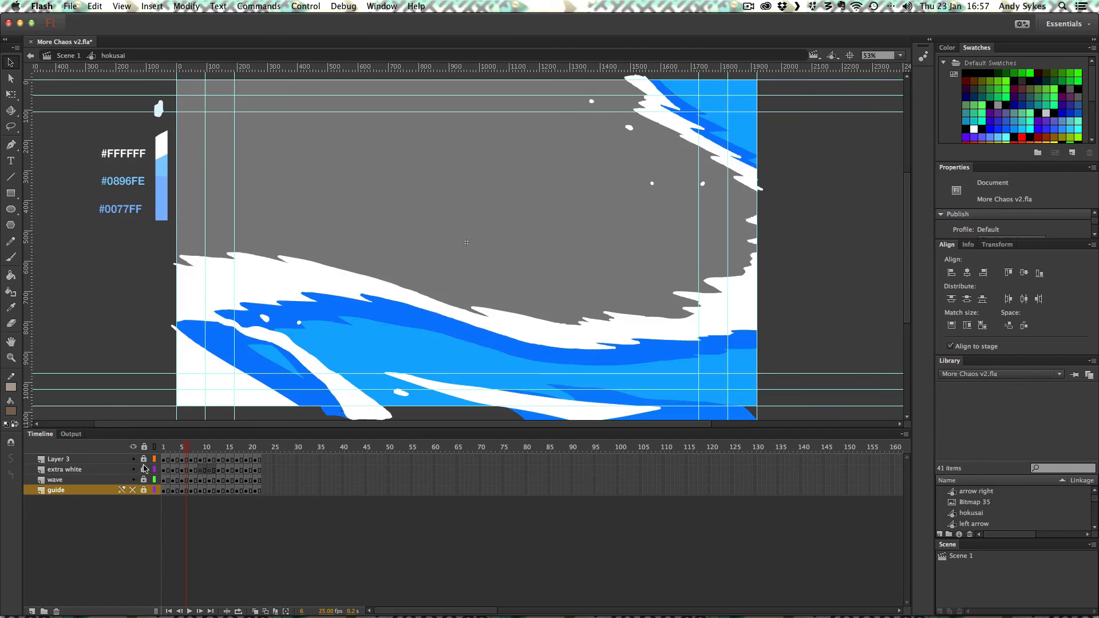
{"action": "left_click", "coordinate": [237, 447]}
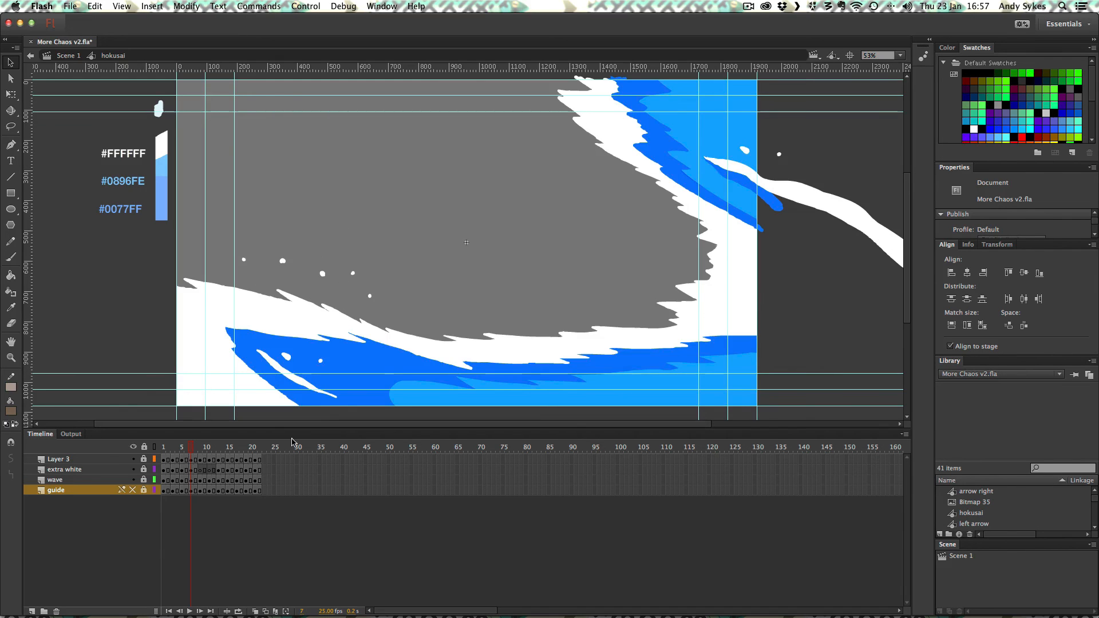
{"action": "left_click", "coordinate": [250, 446]}
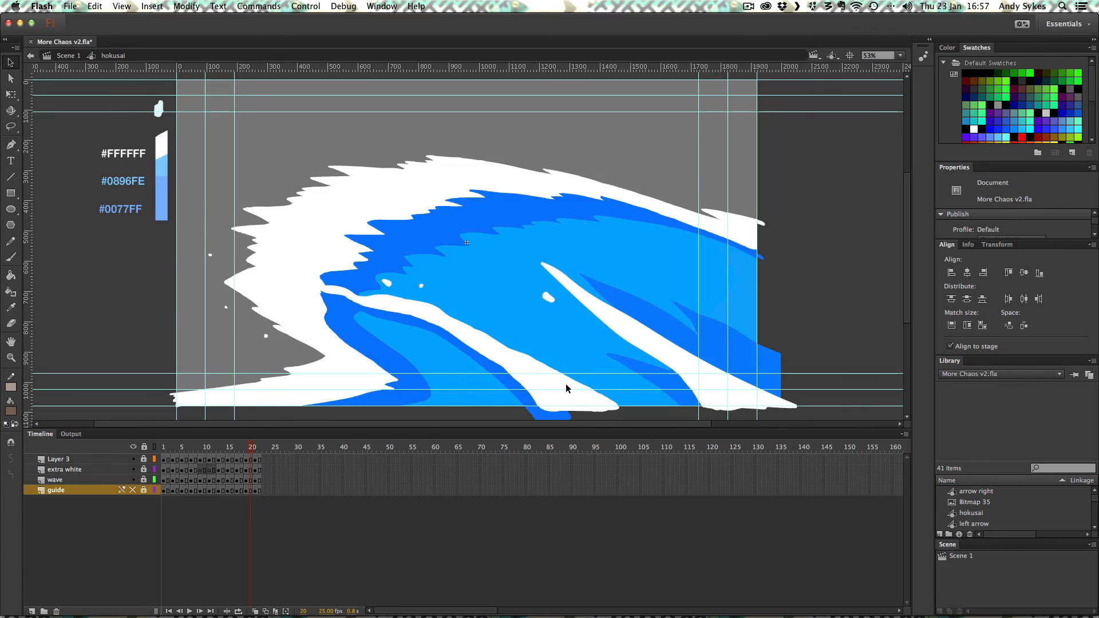
{"action": "mouse_move", "coordinate": [510, 325]}
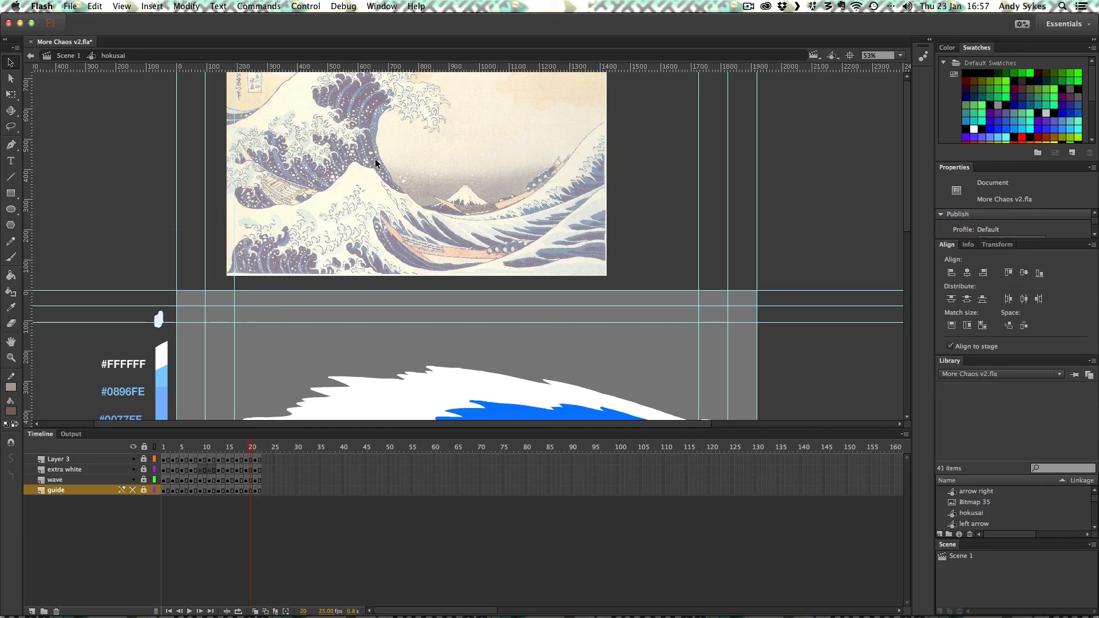
{"action": "mouse_move", "coordinate": [828, 201]}
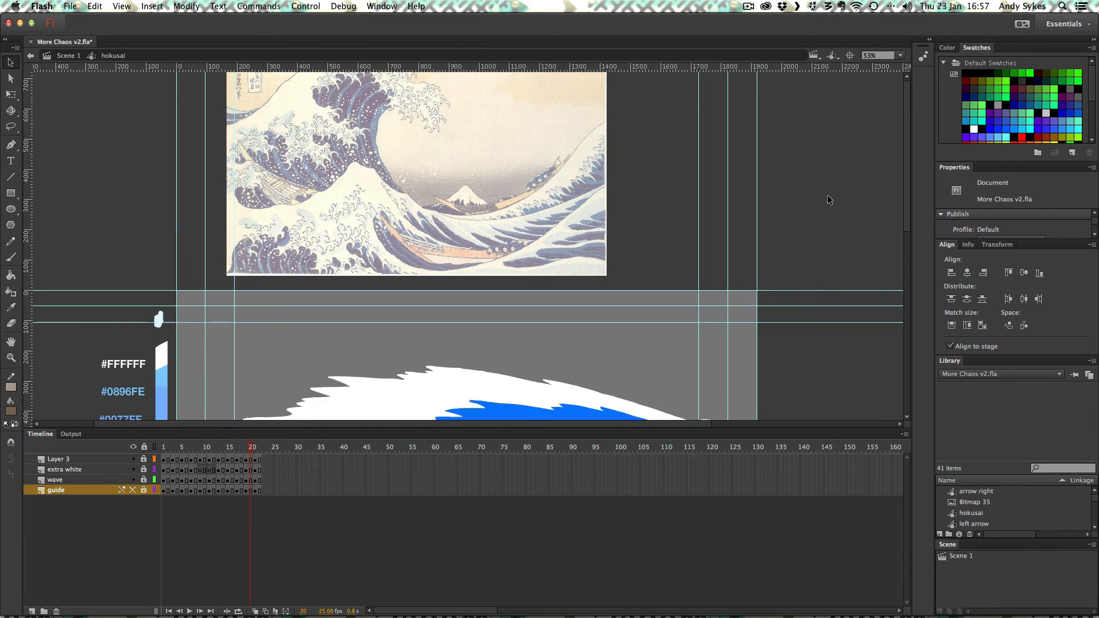
{"action": "scroll", "scroll_direction": "down", "scroll_amount": 3}
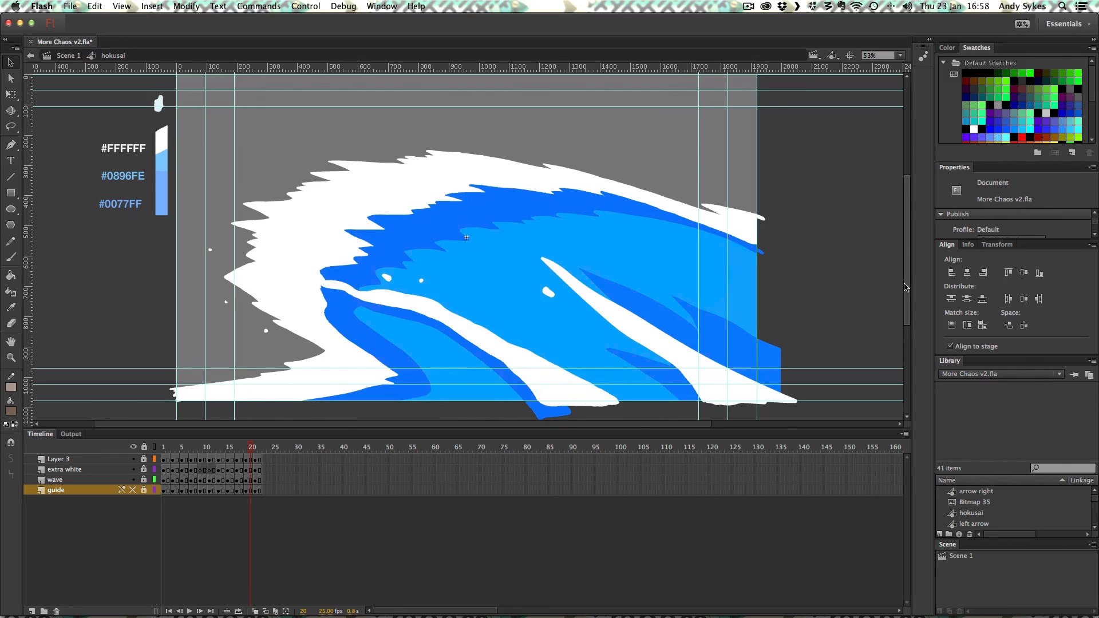
{"action": "mouse_move", "coordinate": [741, 102]}
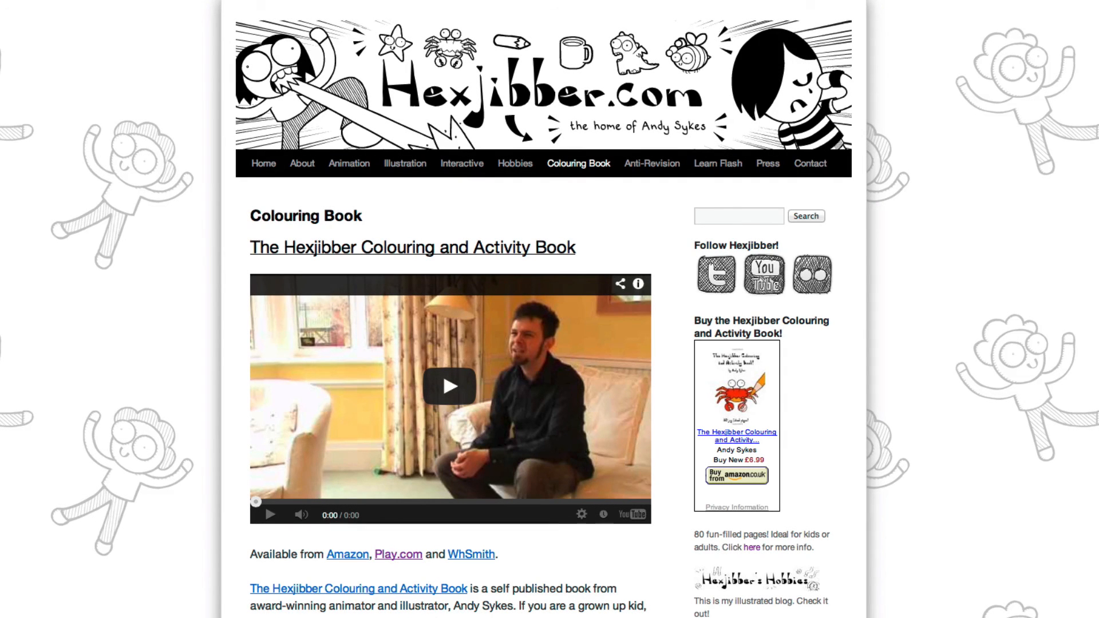
Step: Play the Colouring Book video, then go to the Anti-Revision page on Hexjibber.com
{"action": "left_click", "coordinate": [449, 386]}
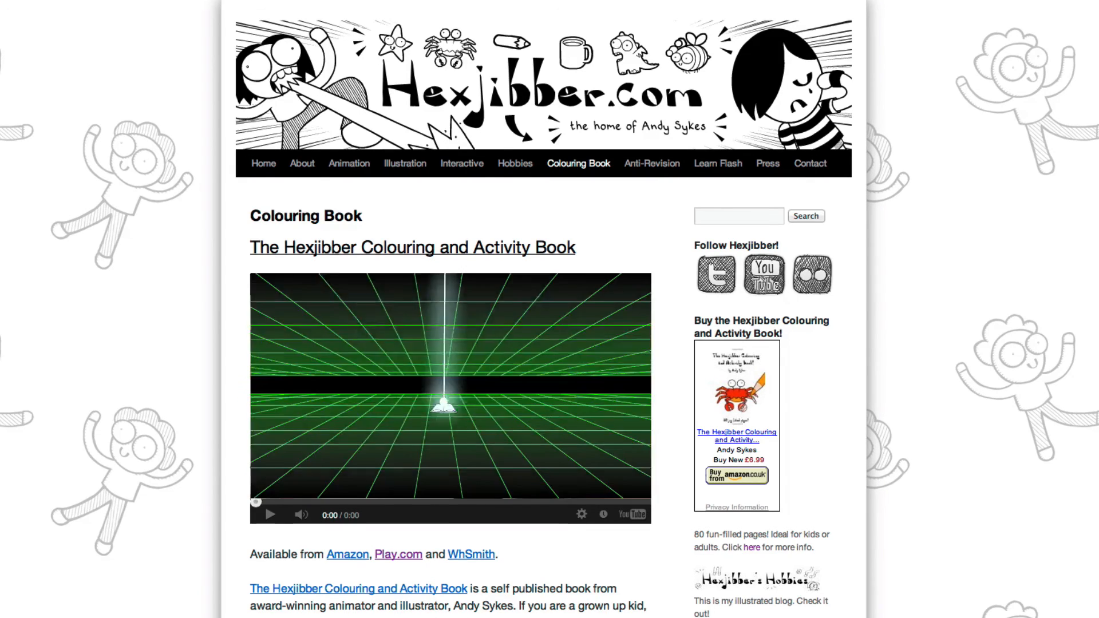
{"action": "left_click", "coordinate": [650, 162]}
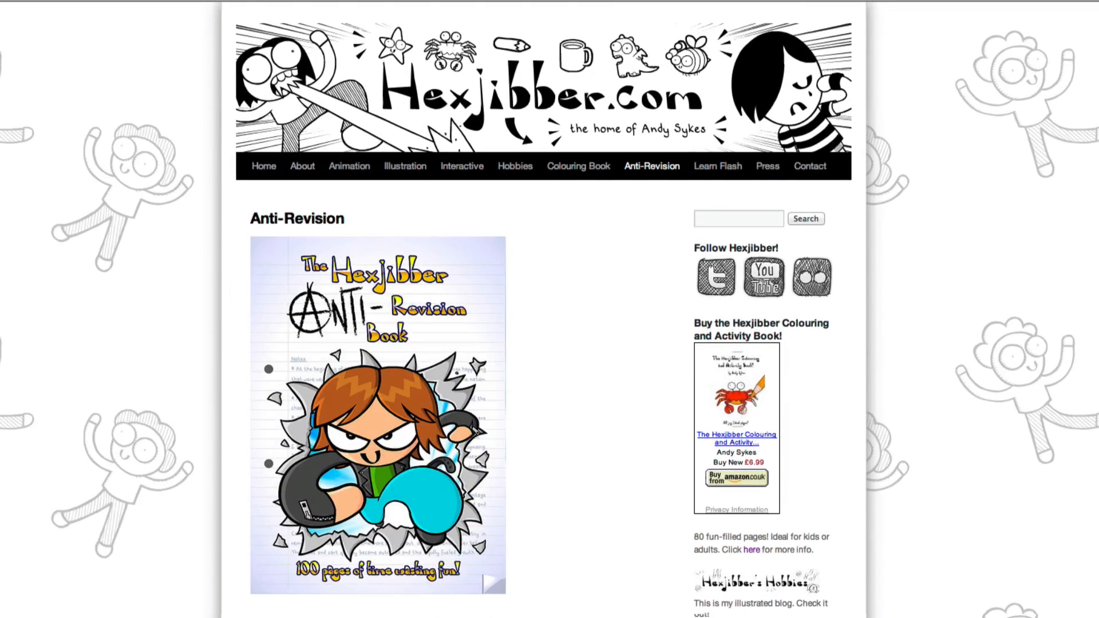